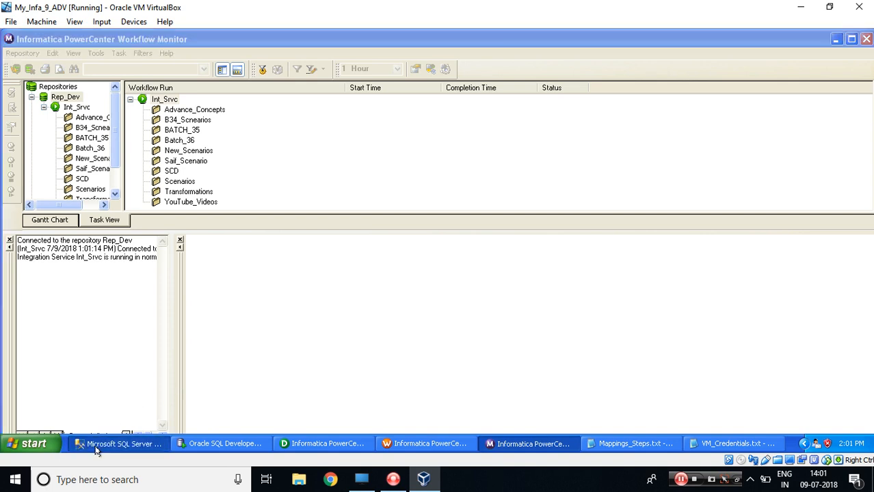
Step: Rerun the CUSTOMER_SRC query, view the Oracle target query, and open the notes files
click(117, 444)
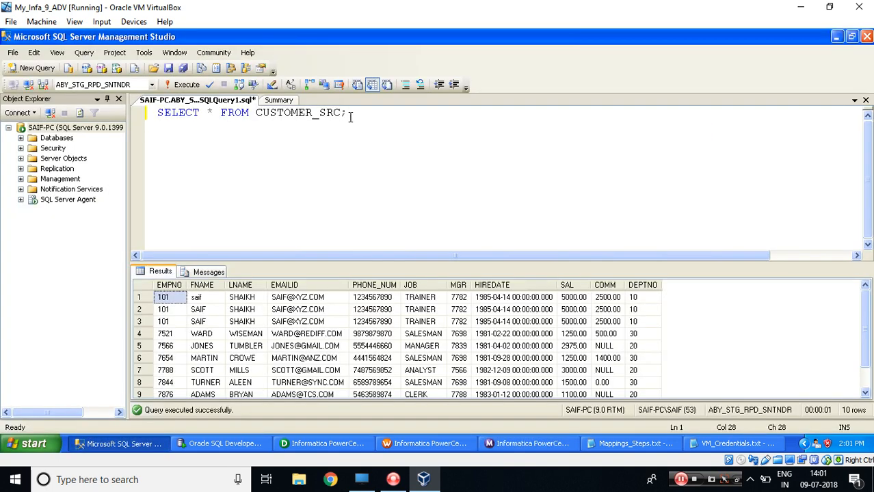
click(182, 84)
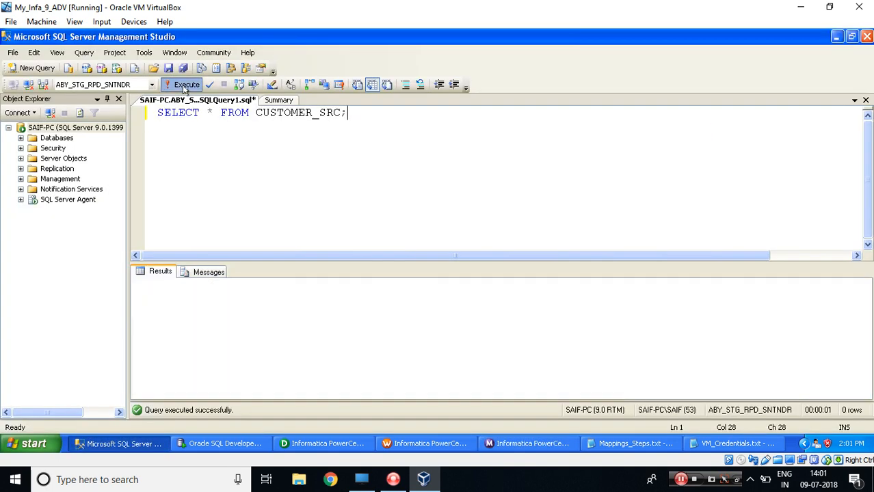
click(183, 84)
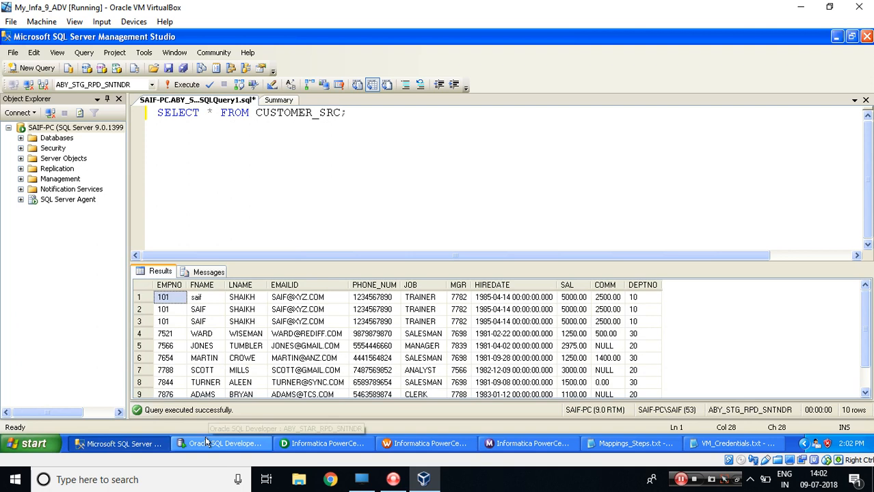
click(221, 443)
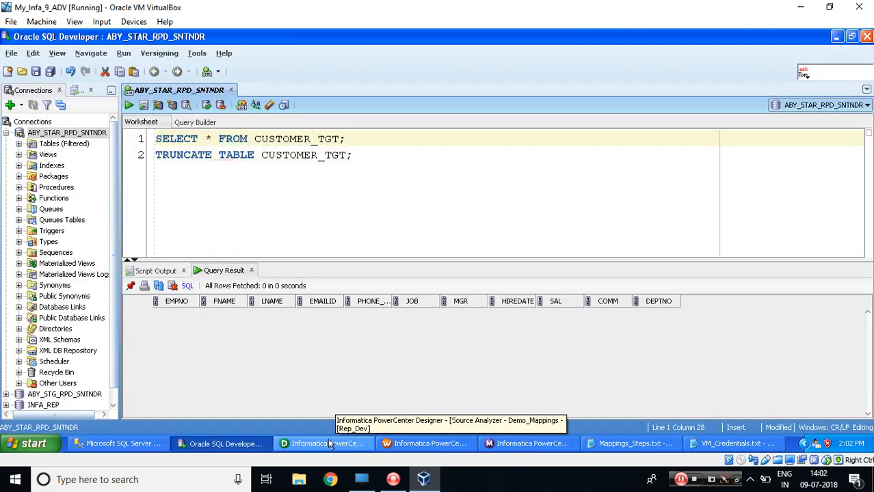
click(321, 443)
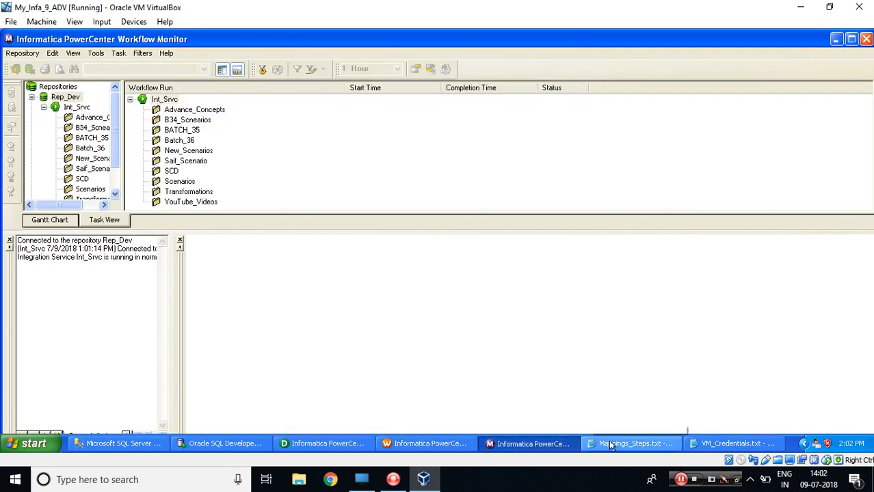
click(629, 443)
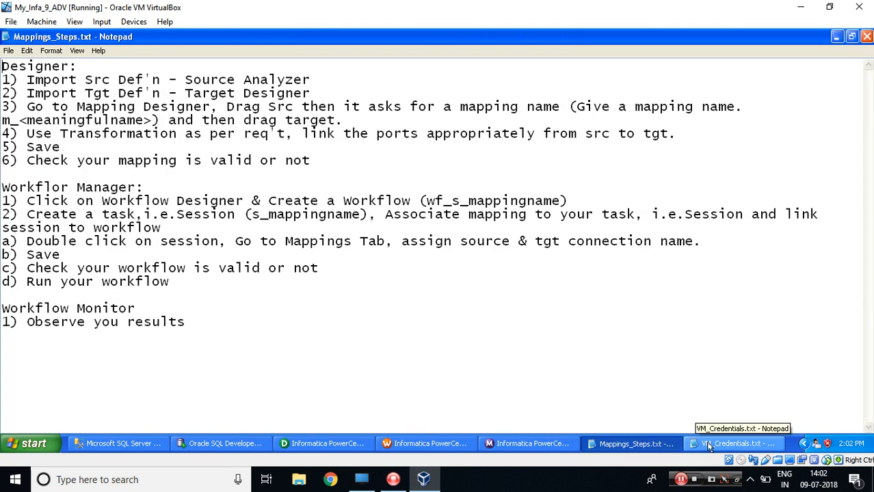
click(735, 443)
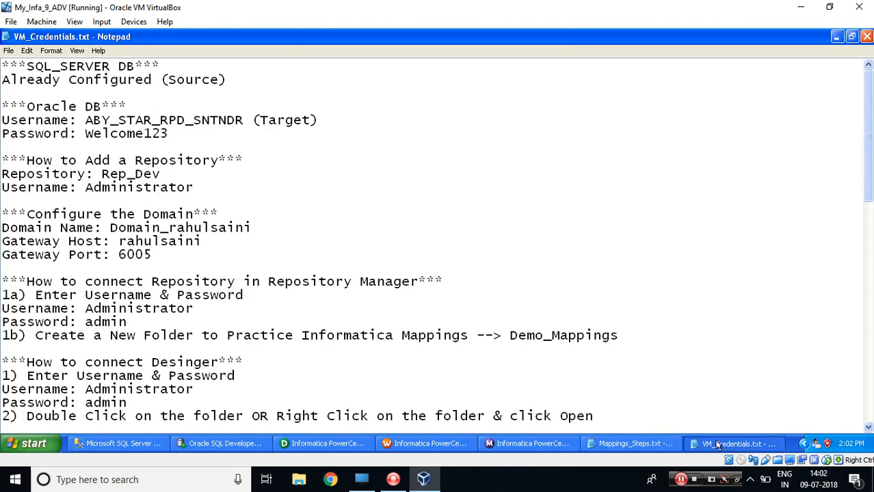
mouse_move(116, 443)
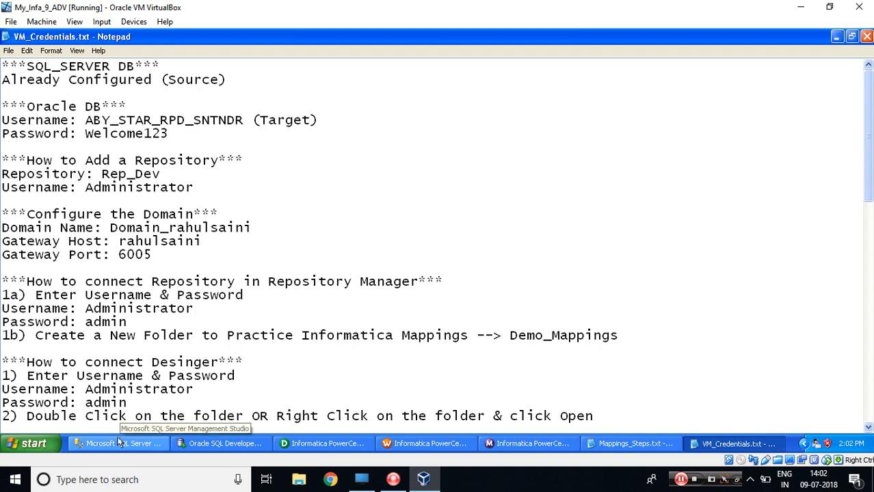
Step: Pick out table names CUSTOMER_SRC and CUSTOMER_TGT, then mark the notes' Designer heading
click(118, 443)
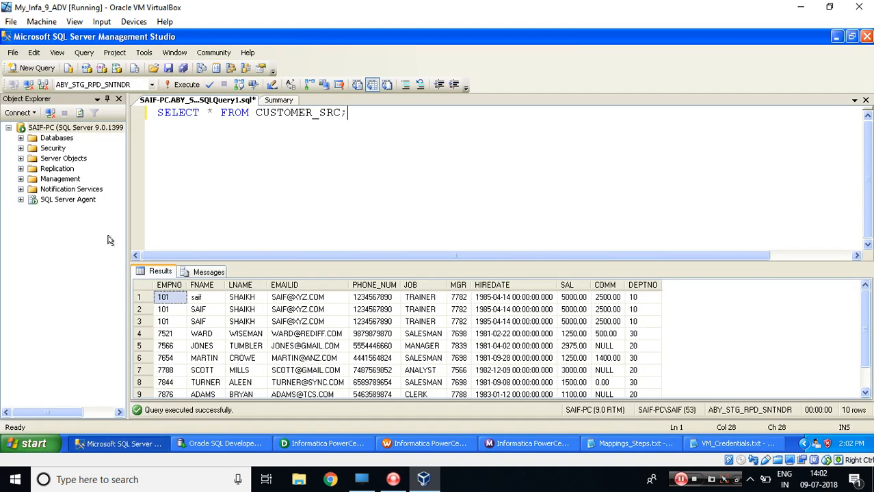
double_click(298, 112)
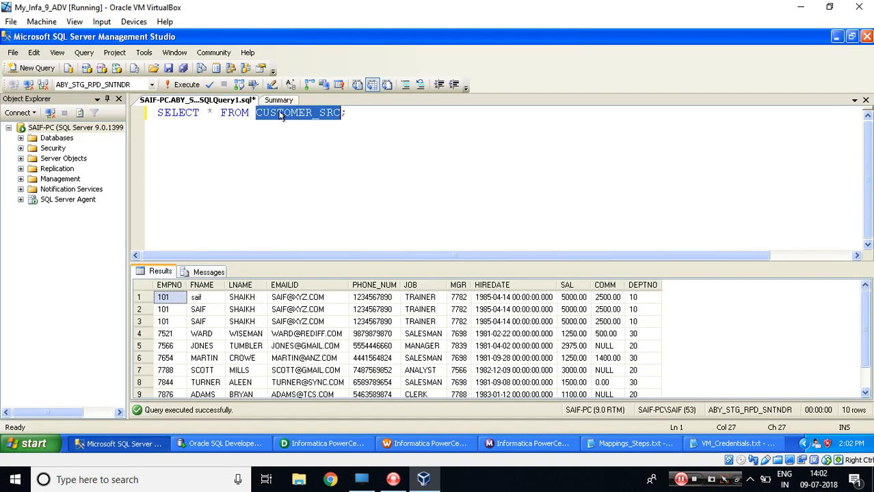
click(220, 443)
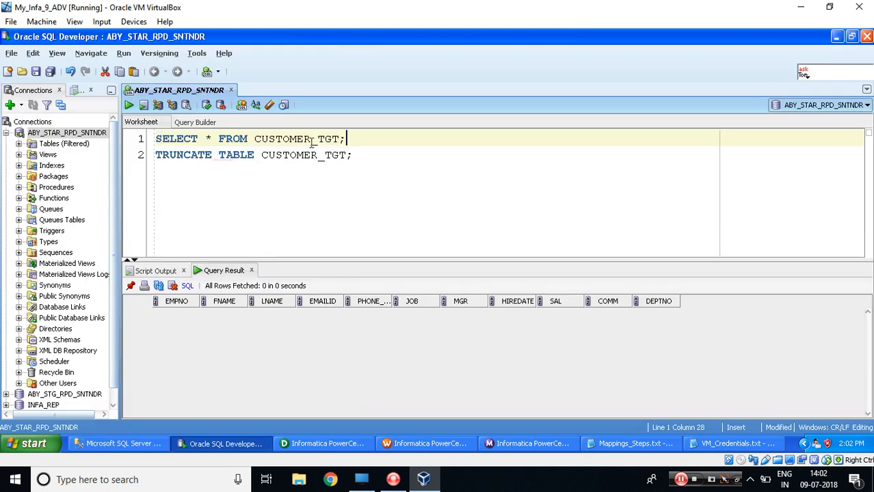
double_click(296, 139)
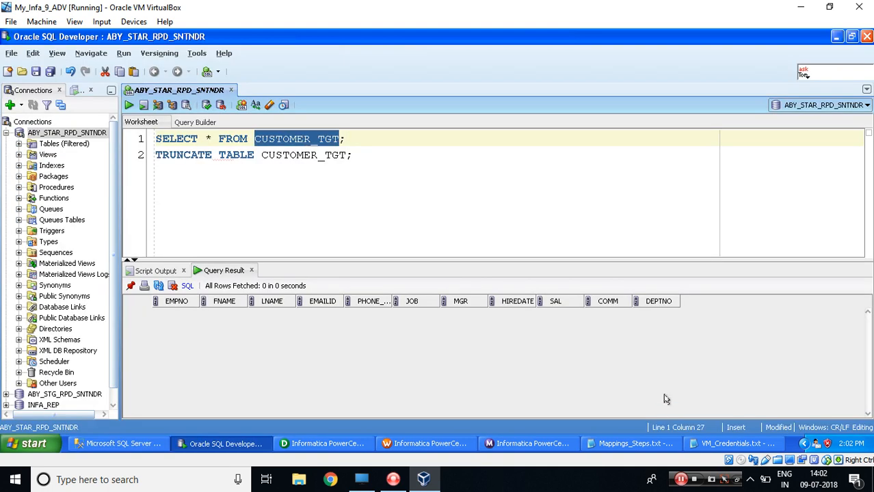
click(630, 443)
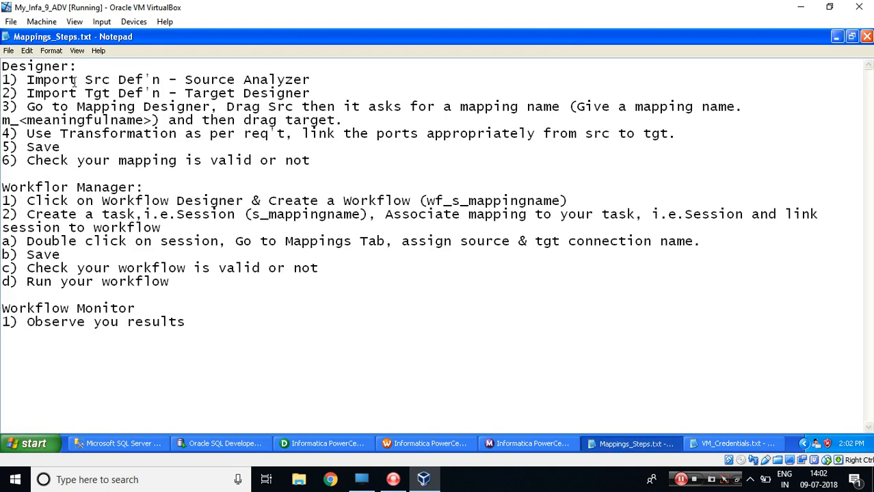
double_click(58, 66)
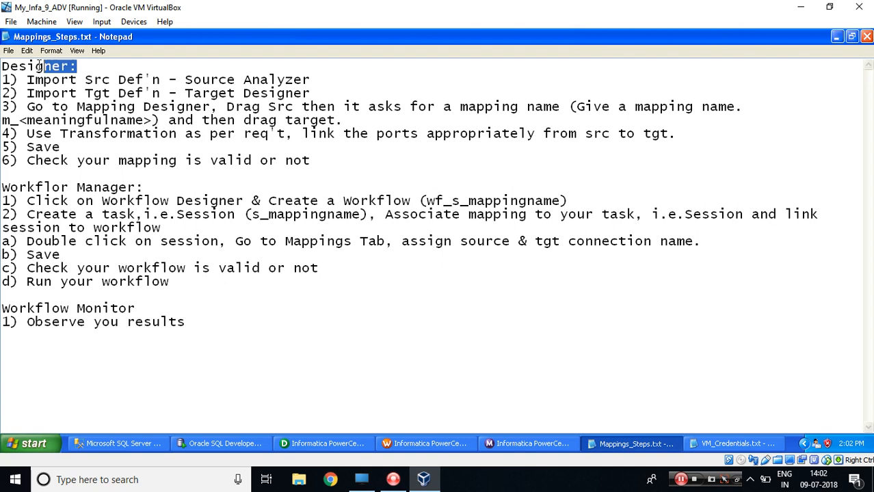
mouse_move(324, 443)
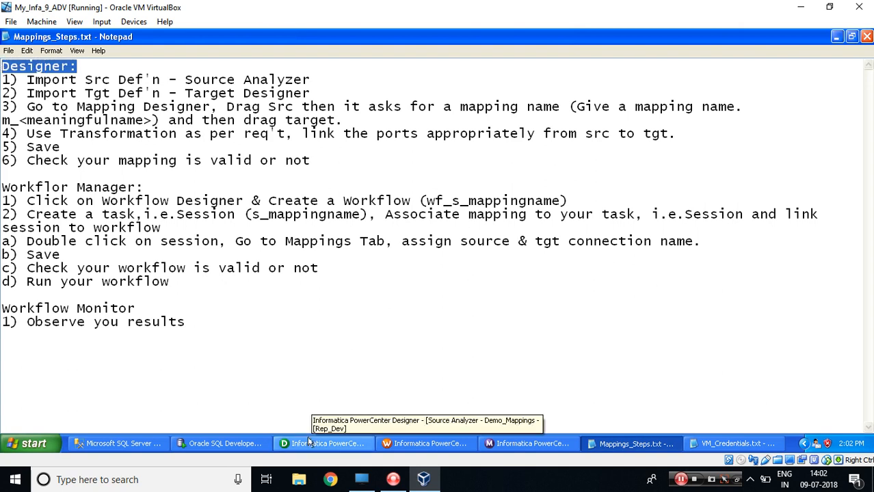
Step: Select Rep_Dev's Demo_Mappings folder and start Sources > Import from Database
click(323, 443)
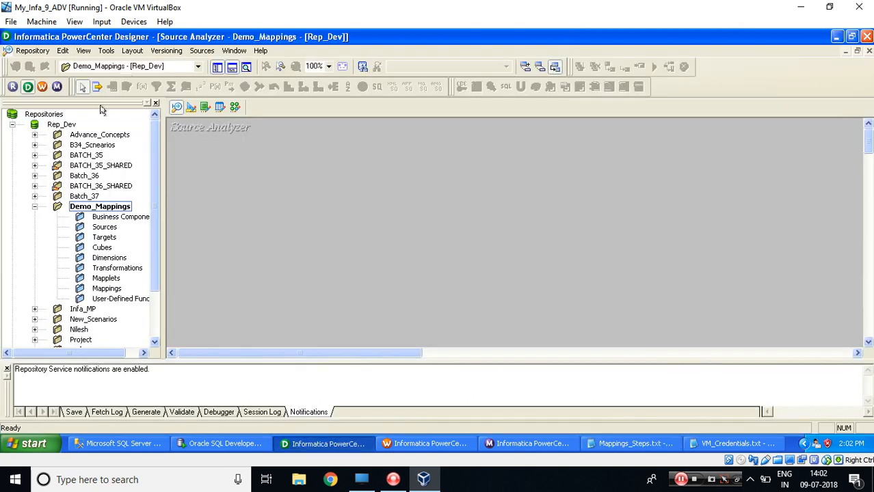
click(61, 124)
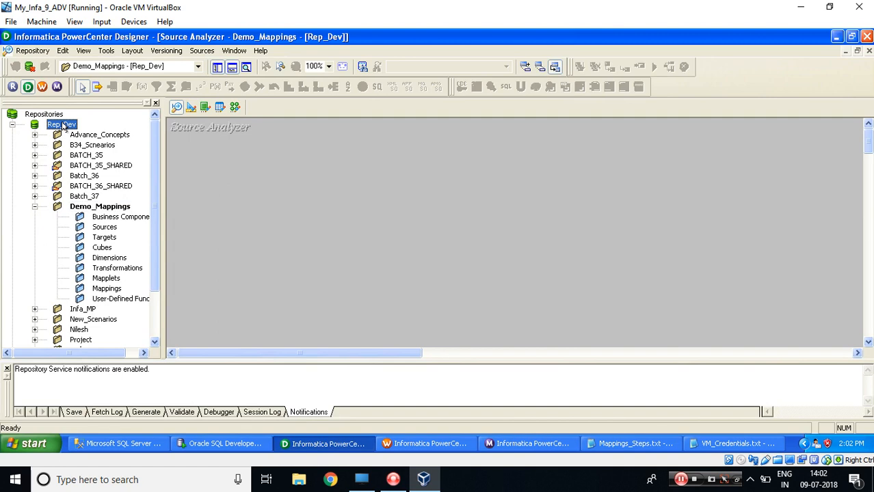
mouse_move(109, 203)
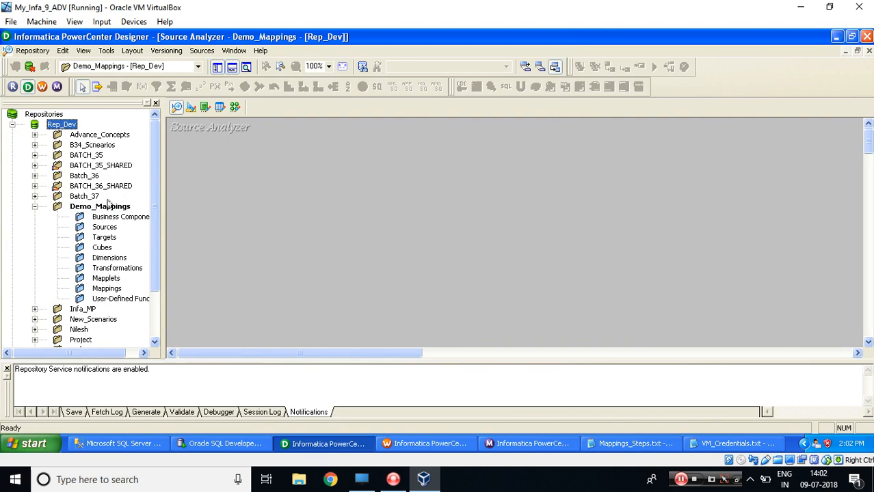
click(100, 206)
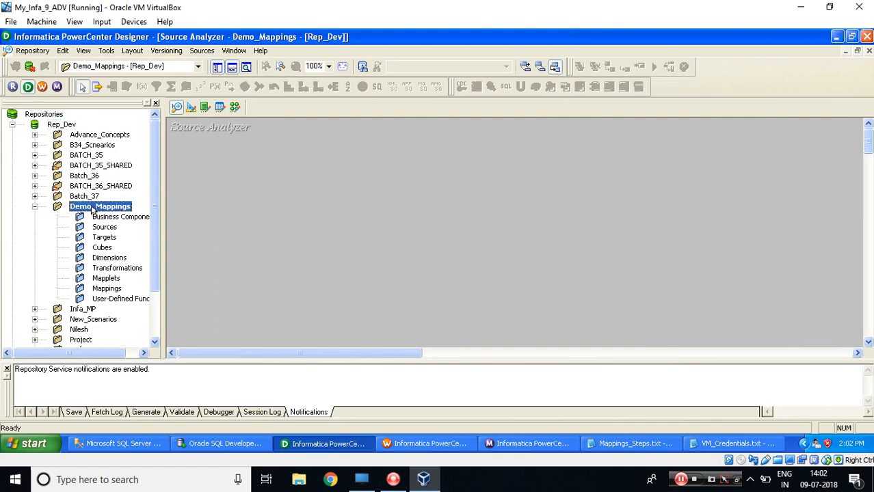
click(629, 443)
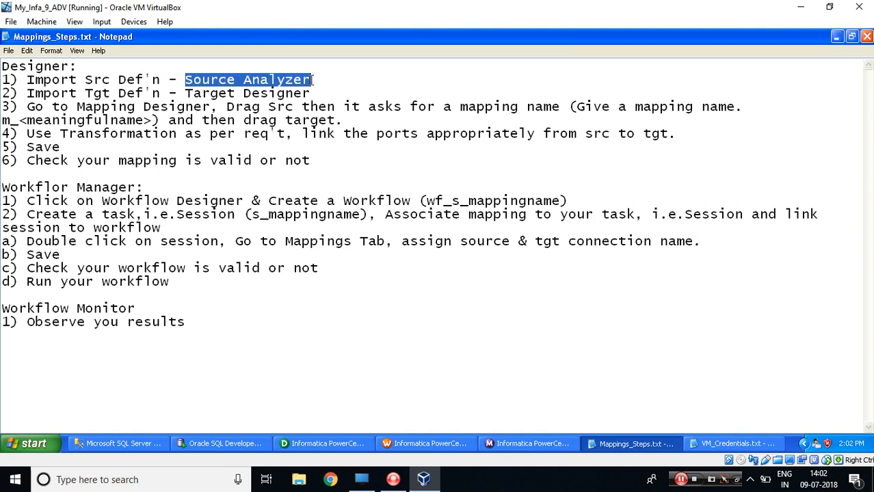
click(321, 443)
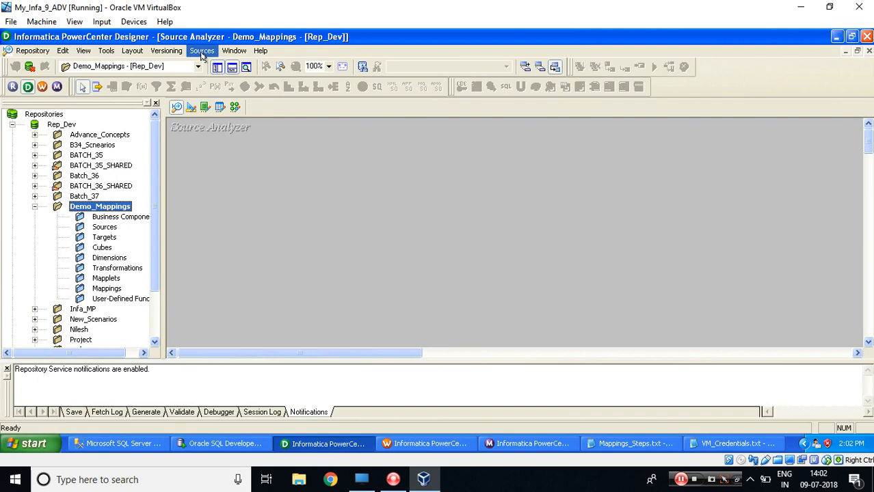
click(202, 50)
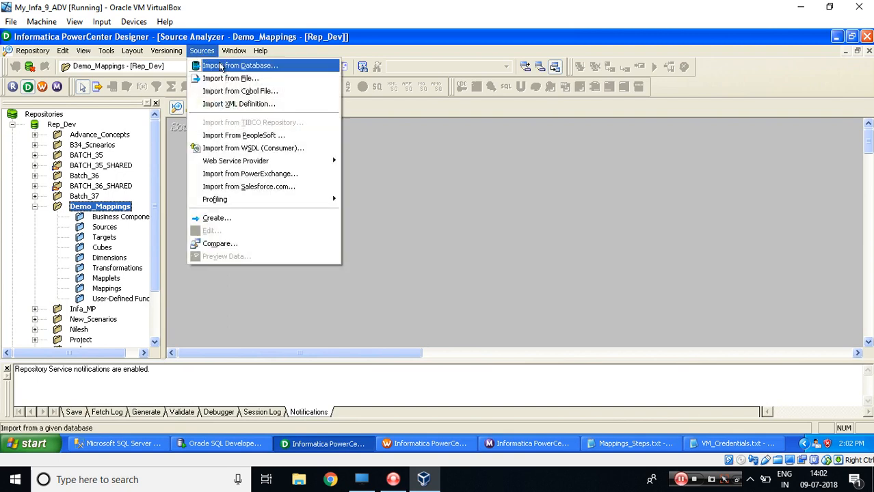
click(240, 65)
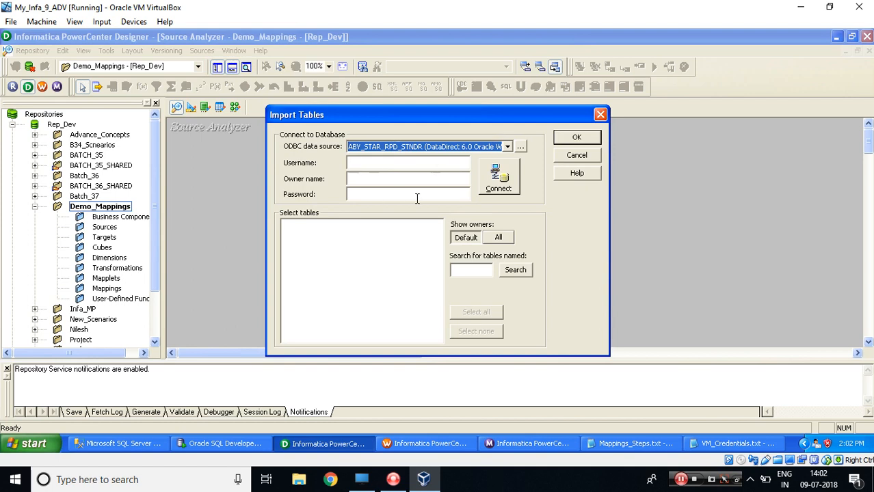
mouse_move(154, 426)
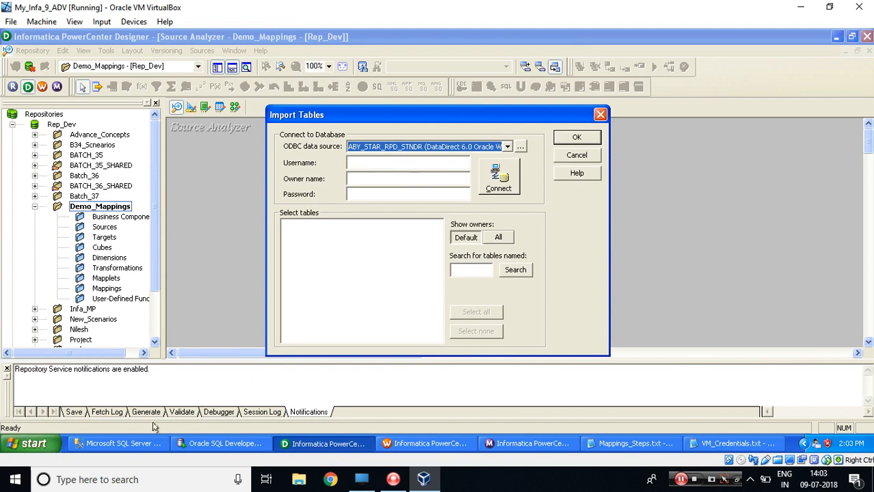
click(118, 444)
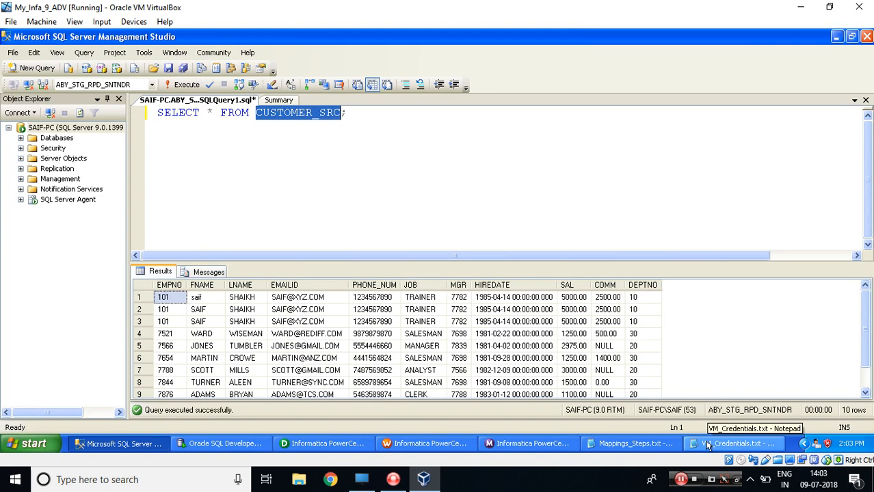
Step: Highlight the SQL Server Username, Ownername and Password lines in VM_Credentials.txt
click(735, 443)
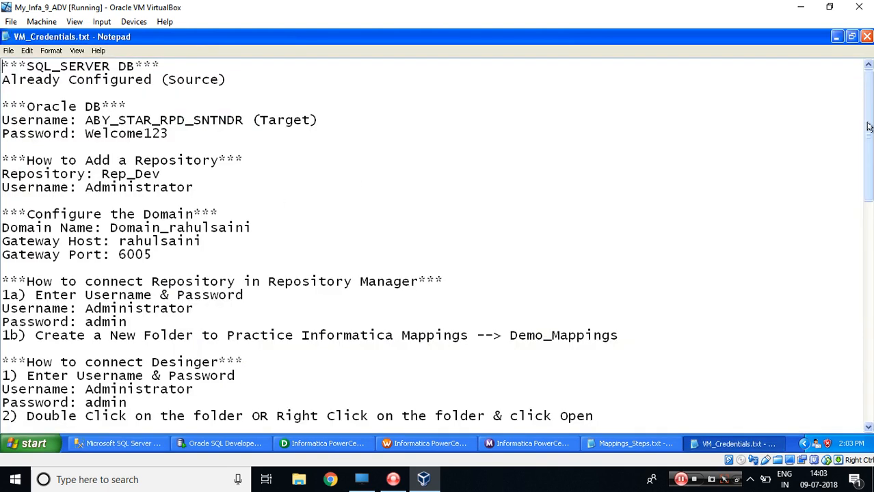
scroll(down, 3)
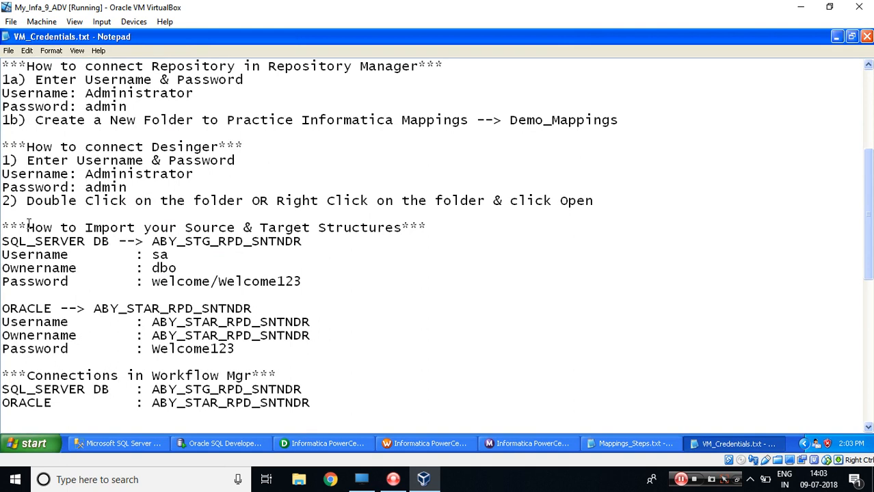
drag(26, 228, 300, 241)
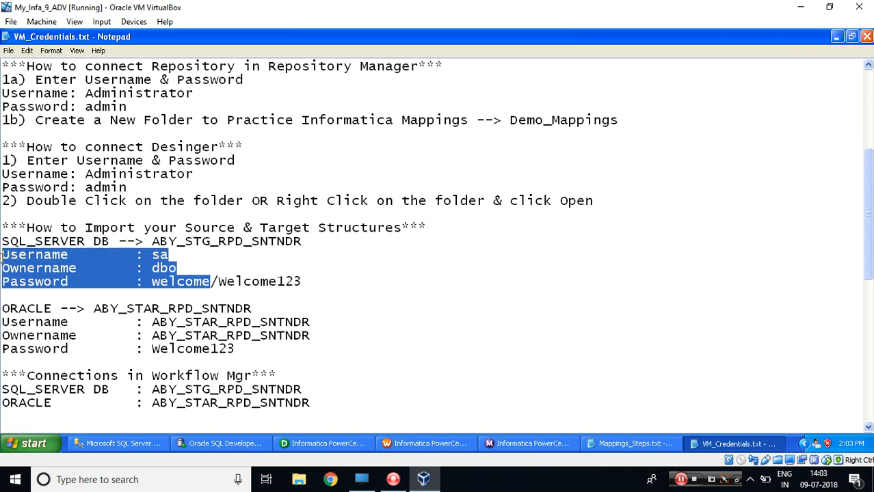
click(156, 242)
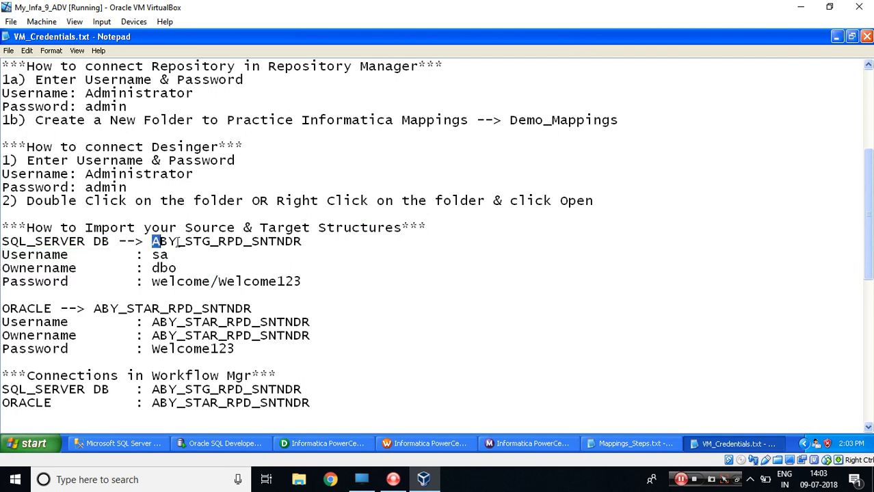
double_click(225, 241)
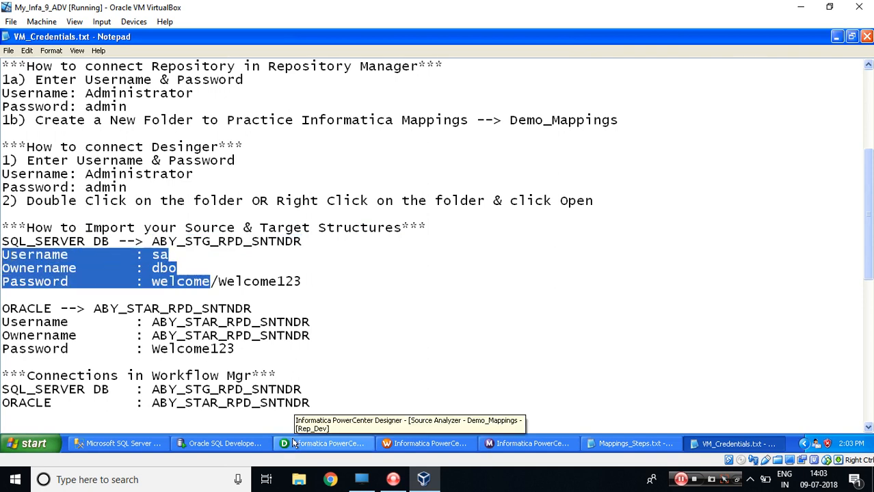
click(322, 443)
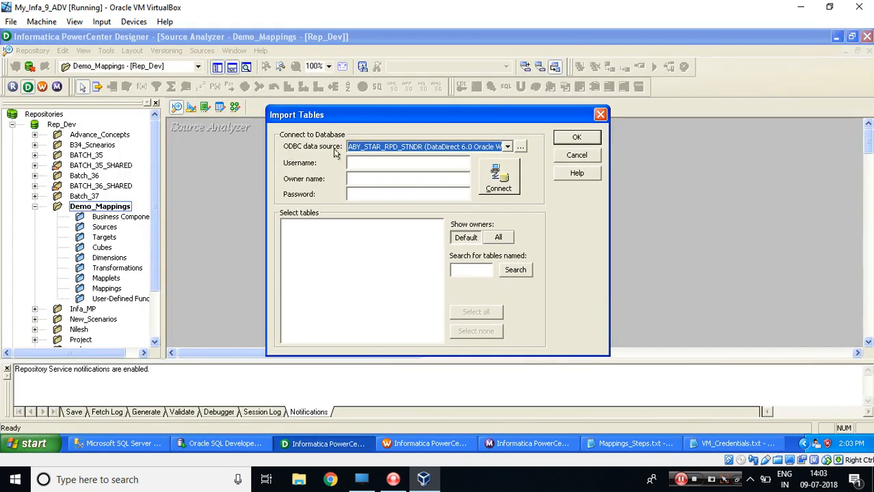
click(507, 146)
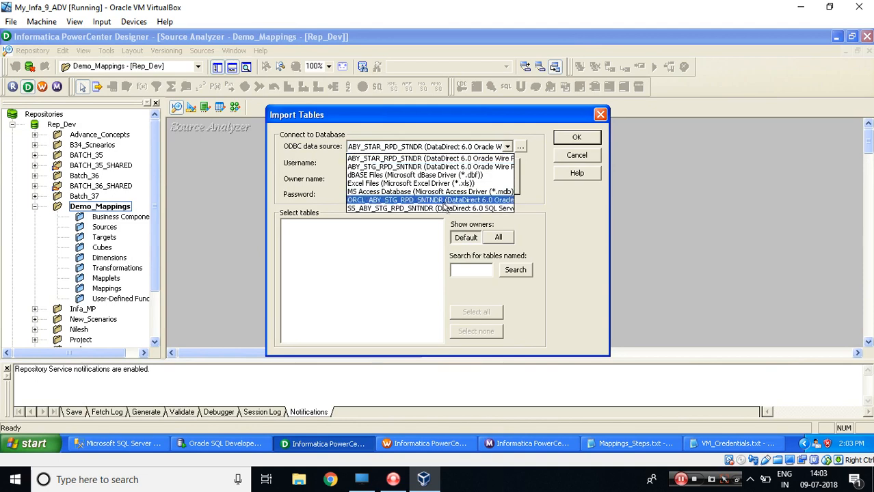
click(430, 208)
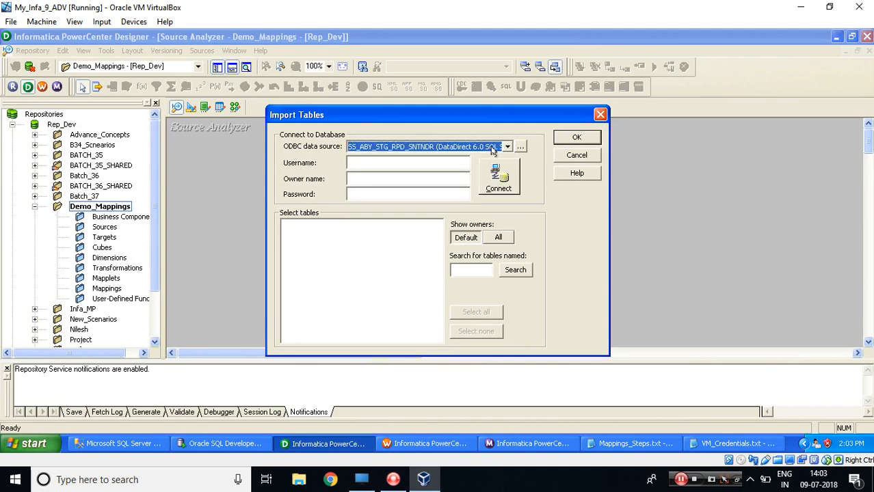
text(s)
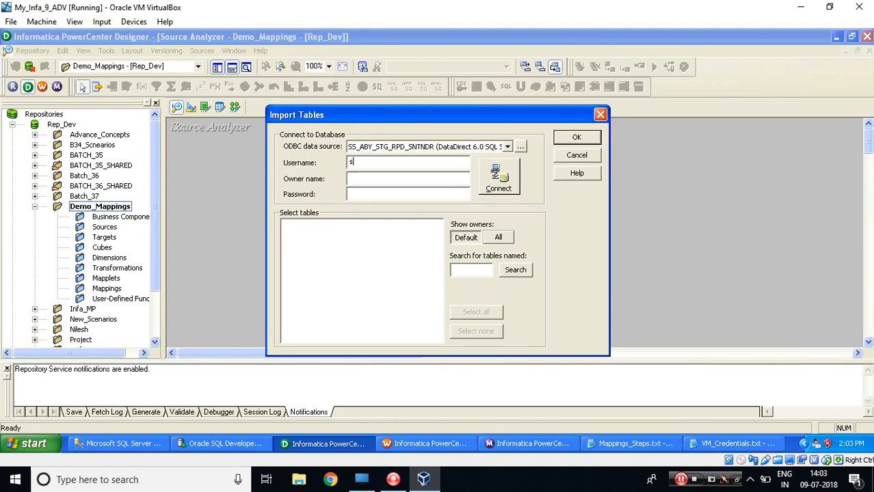
text(dbo)
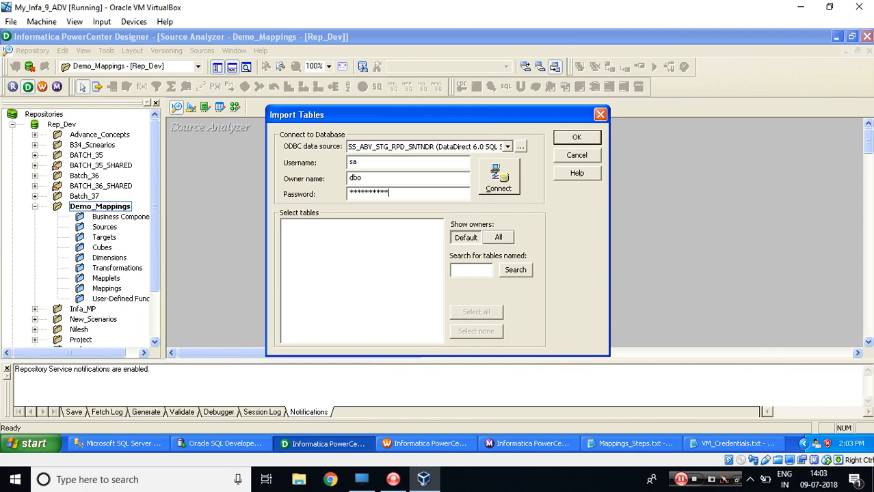
click(498, 178)
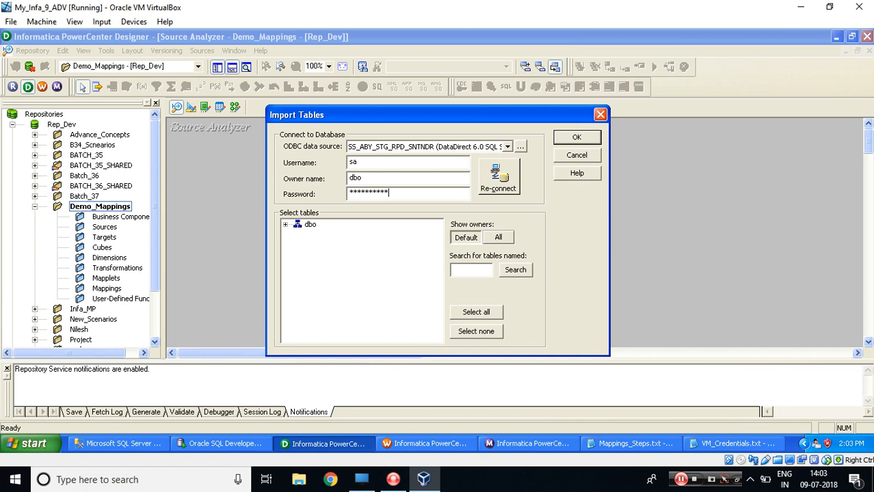
click(286, 224)
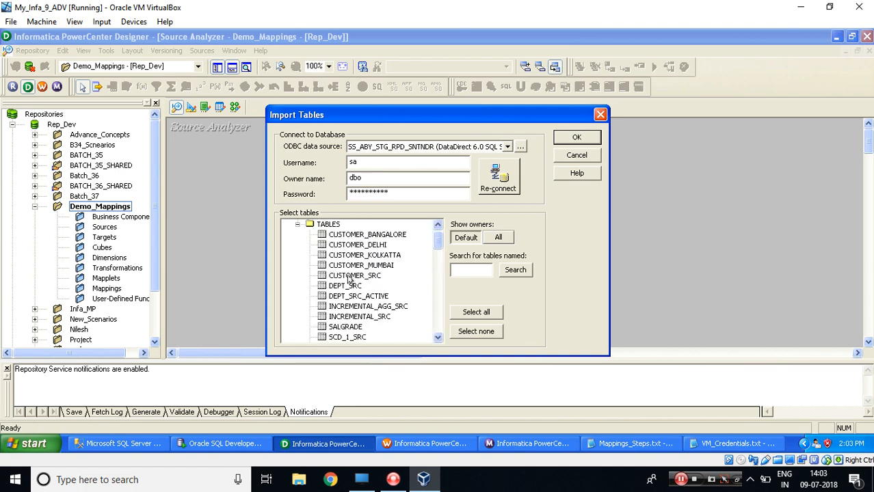
click(576, 137)
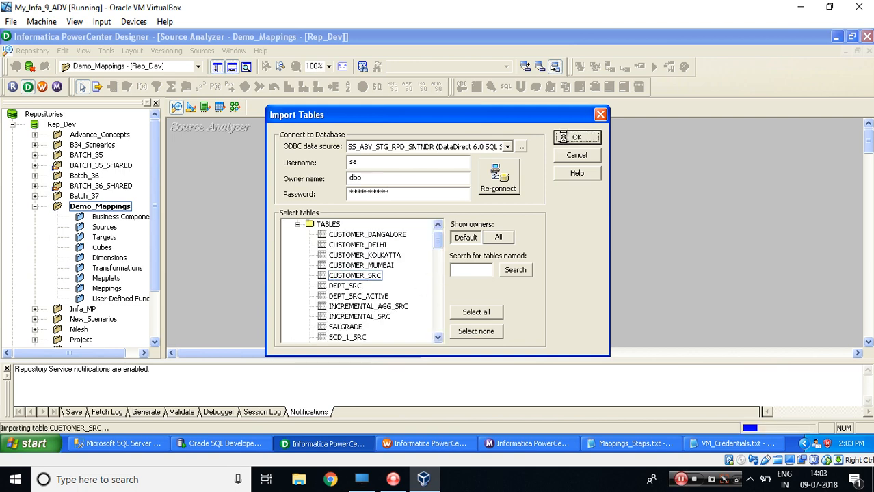
click(577, 137)
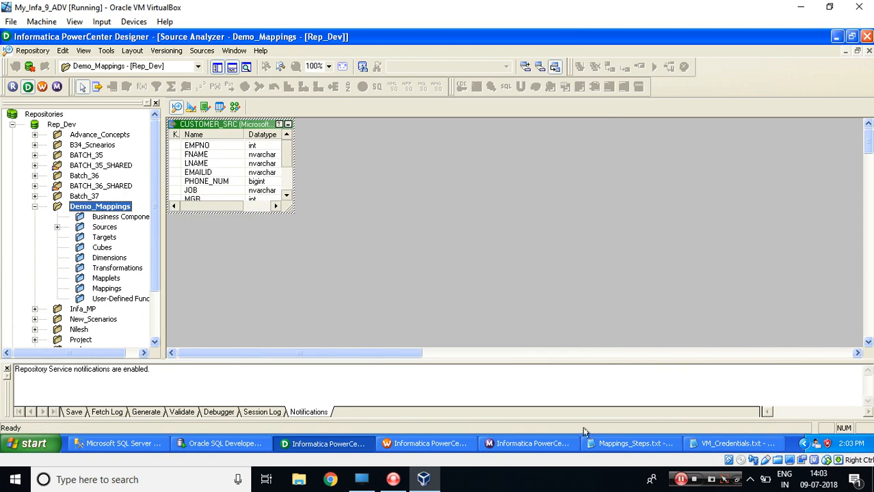
Step: Switch to Target Designer and start Targets > Import from Database
click(629, 443)
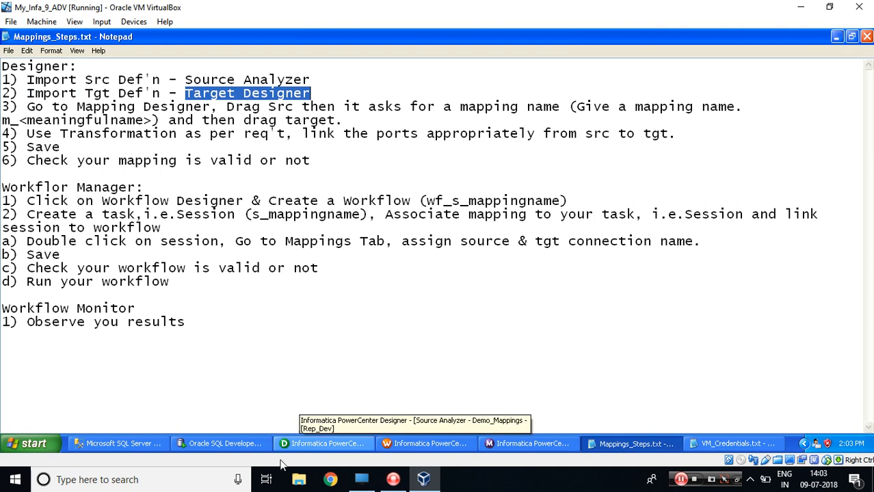
click(322, 444)
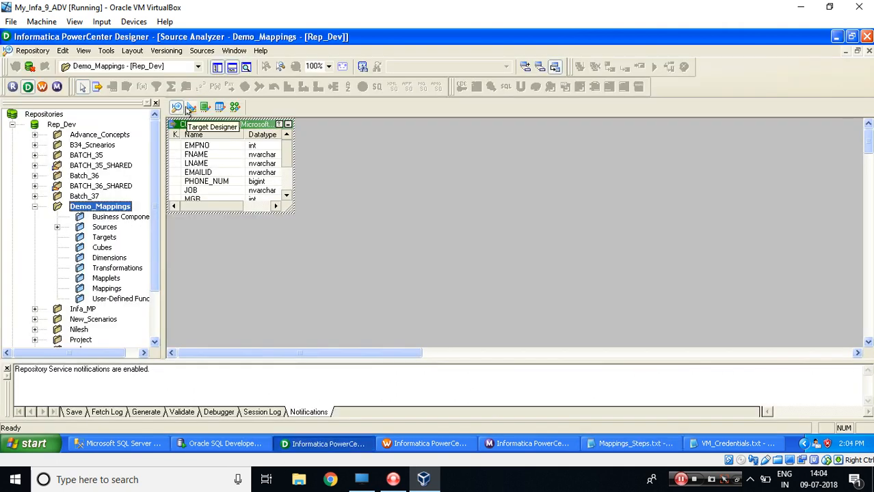
click(191, 107)
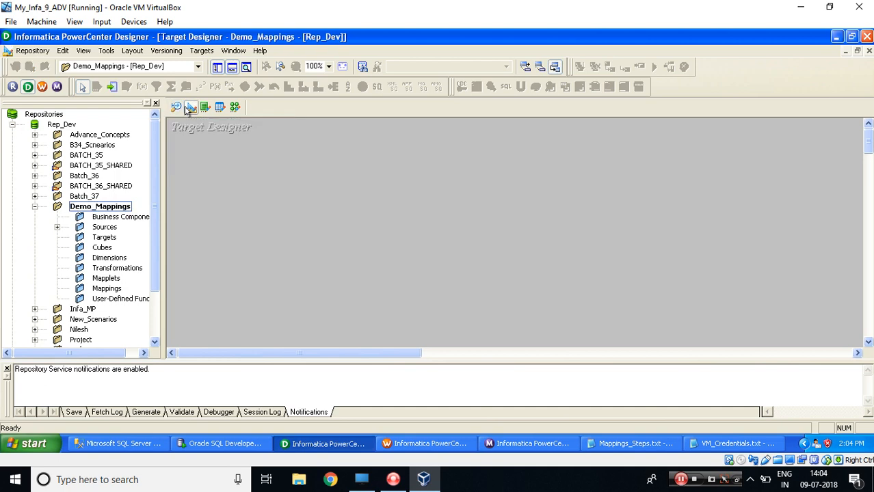
click(202, 50)
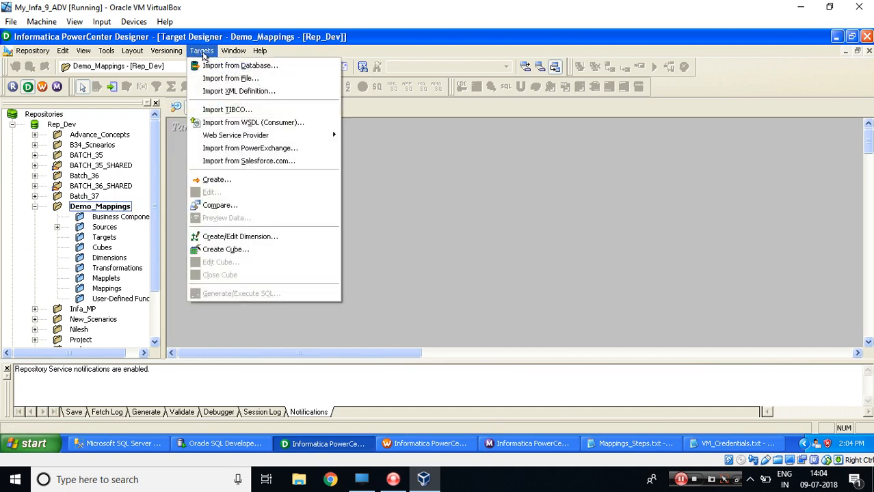
click(240, 65)
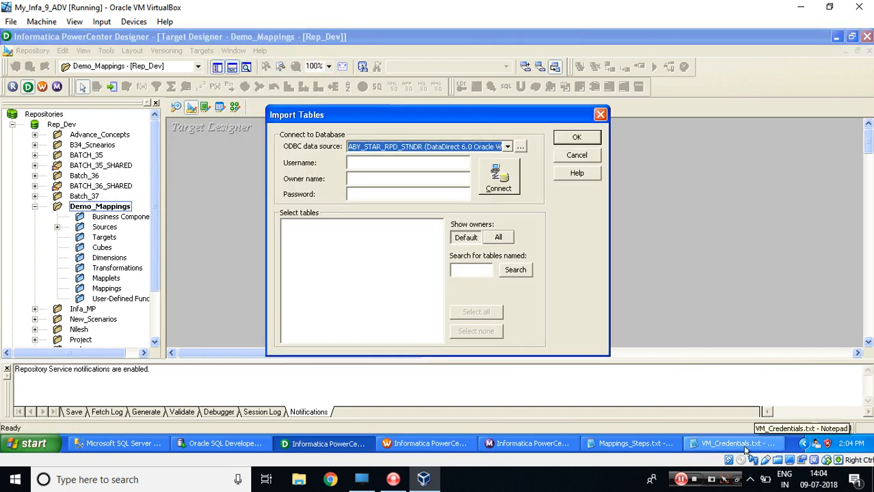
Step: Connect with the ABY_STAR_RPD_SNTNDR Oracle credentials and list tables, selecting CUSTOMER_TGT
click(731, 443)
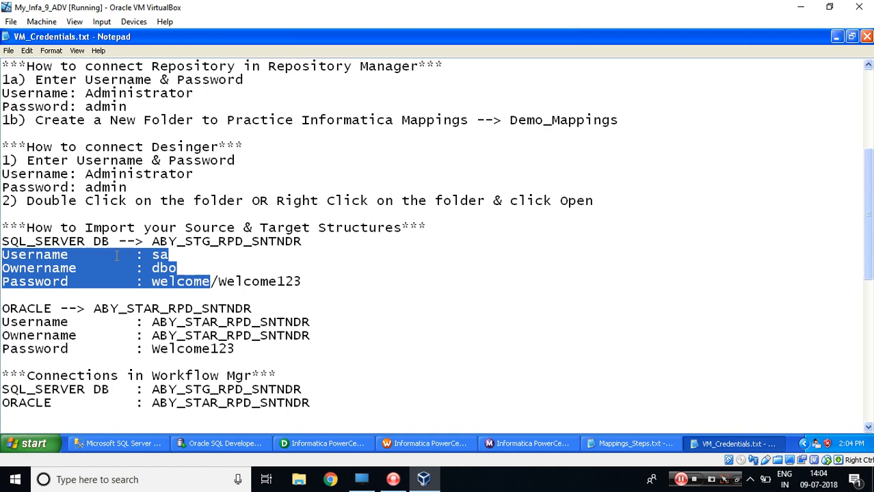
scroll(down, 3)
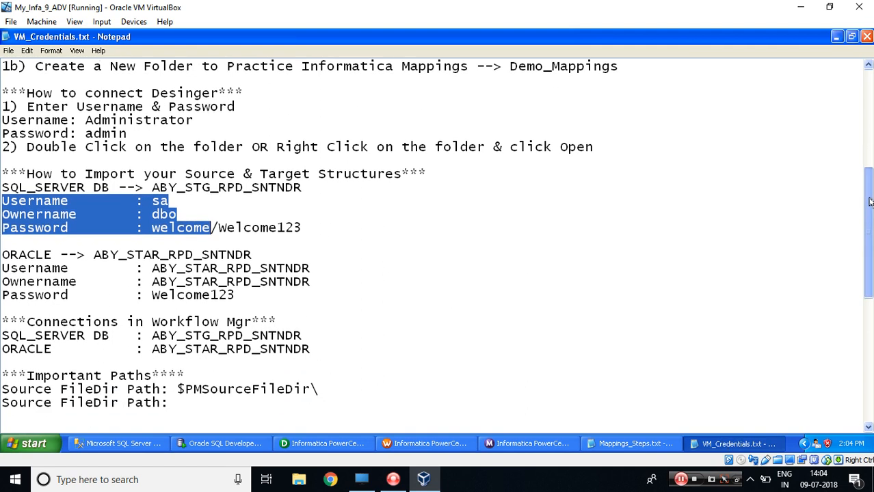
scroll(down, 3)
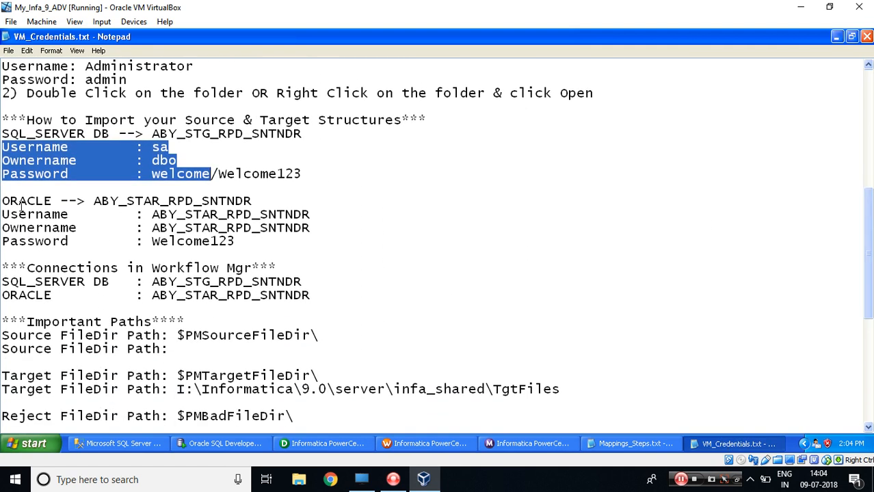
double_click(25, 200)
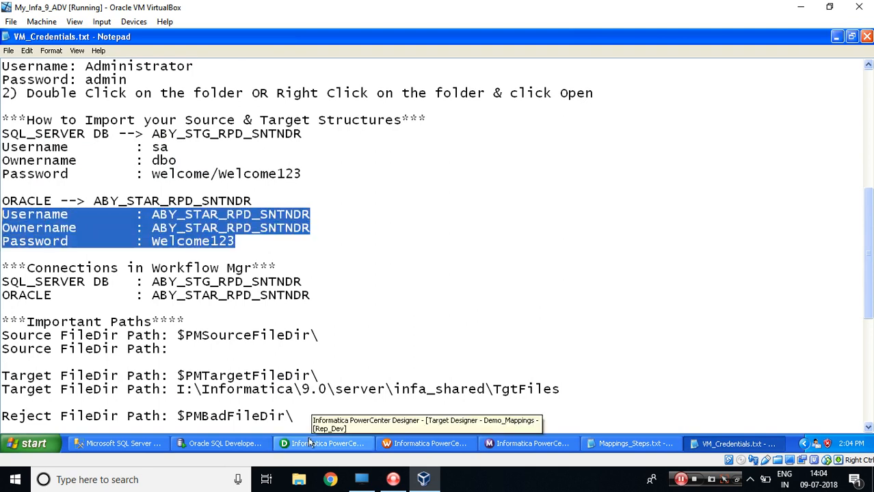
click(322, 443)
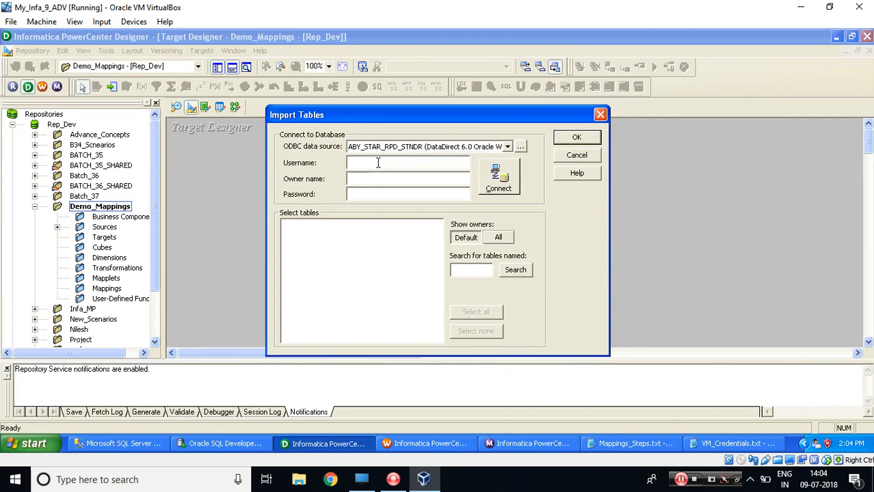
text(ABY_STAR_RPD_SNTNDR)
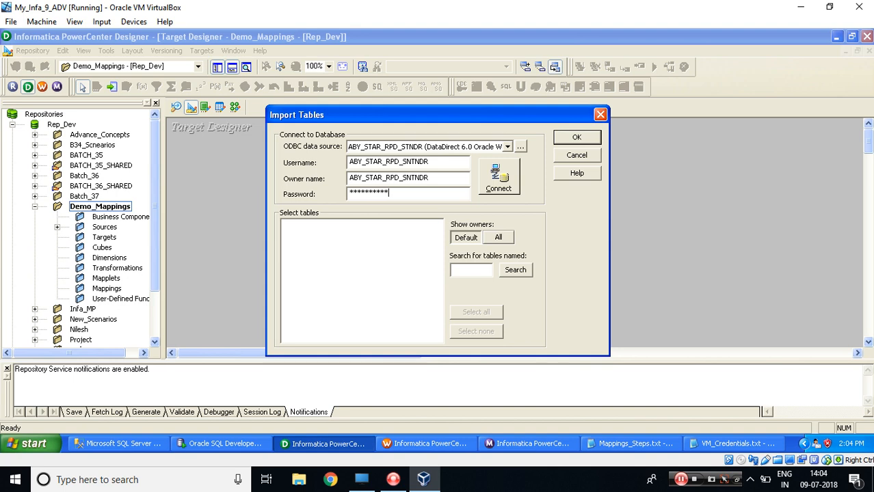
click(499, 178)
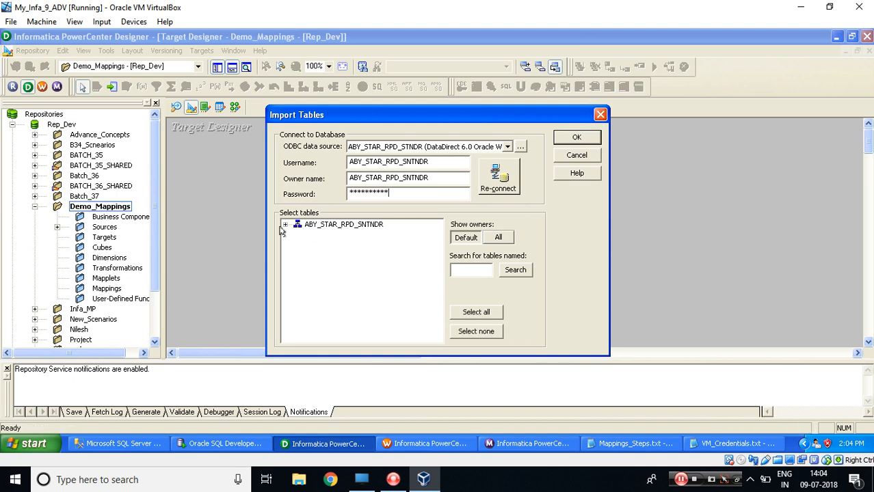
click(285, 224)
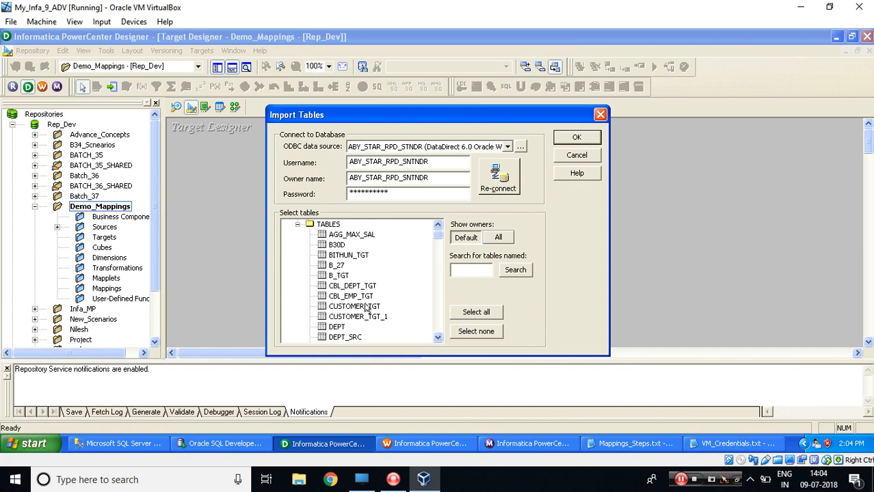
click(354, 305)
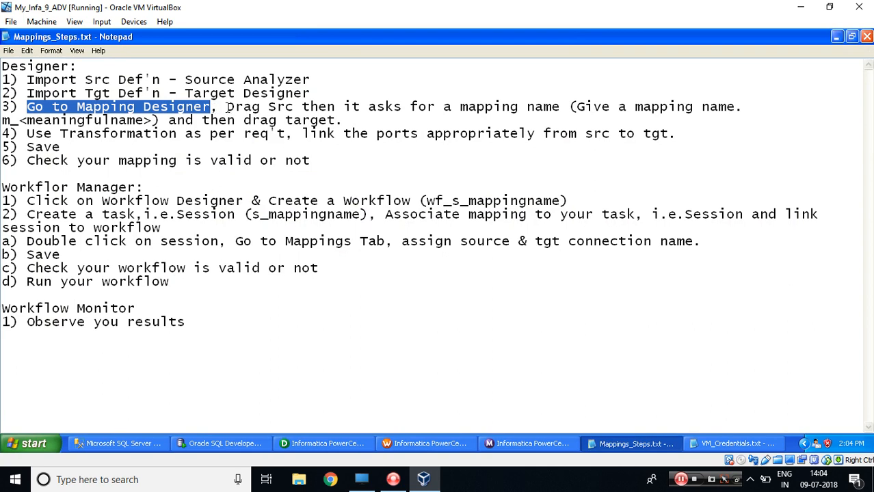
Step: Bring CUSTOMER_SRC into Mapping Designer and name the new mapping m_TABLE_2_TABLE
drag(226, 106, 591, 106)
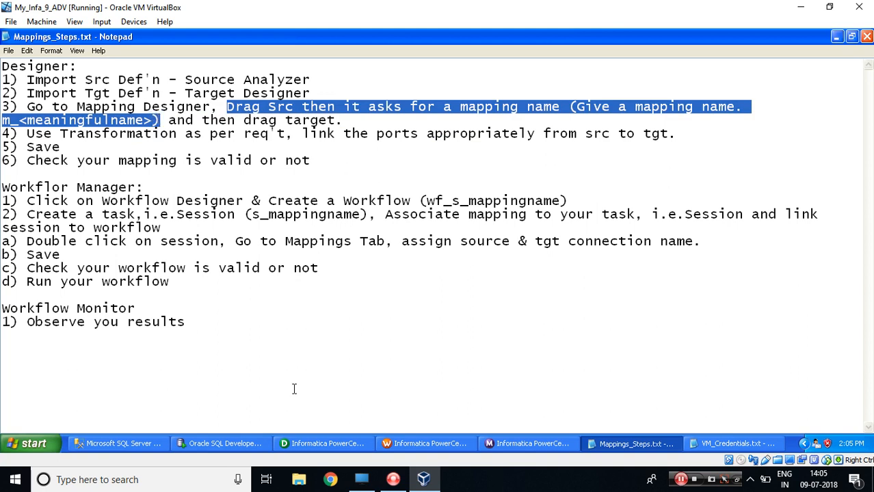
click(322, 443)
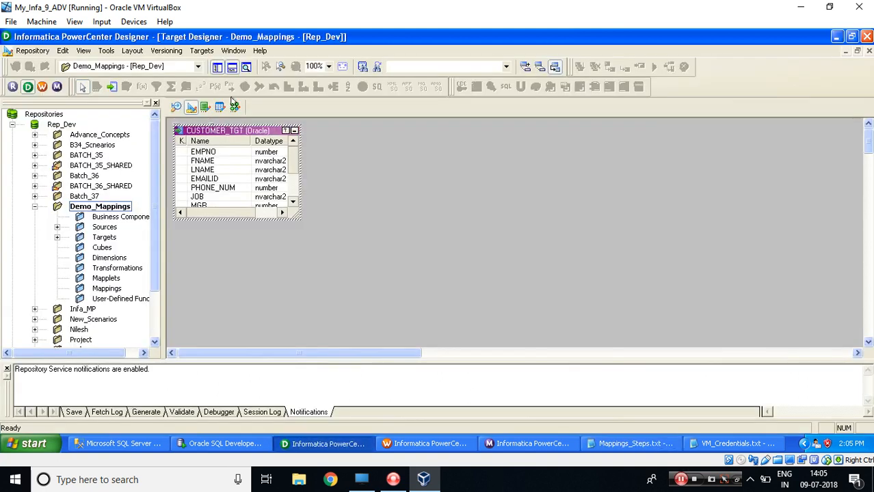
click(235, 107)
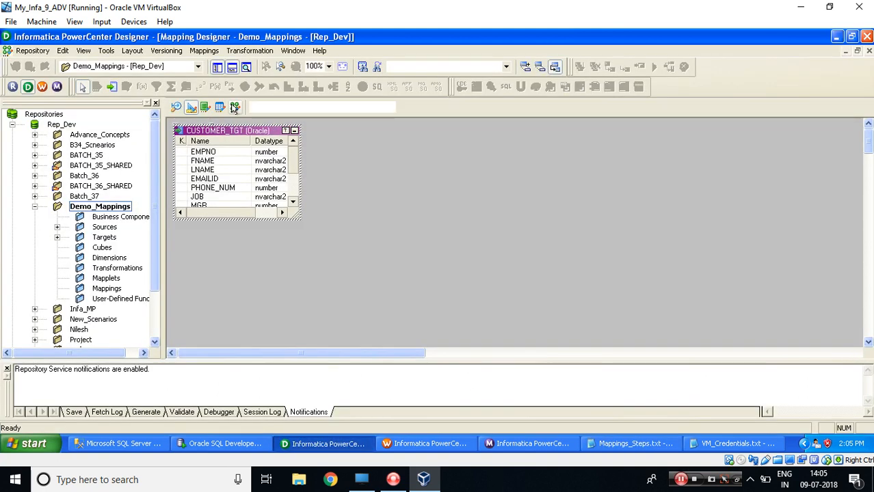
click(56, 227)
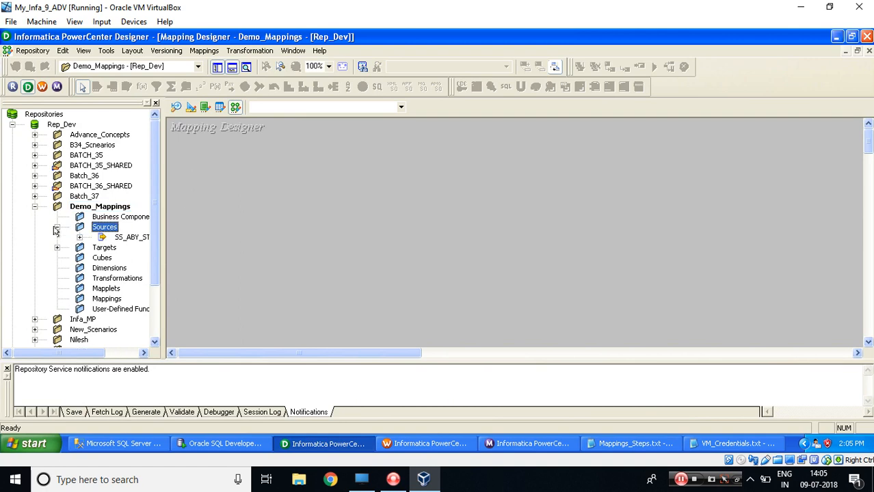
click(79, 236)
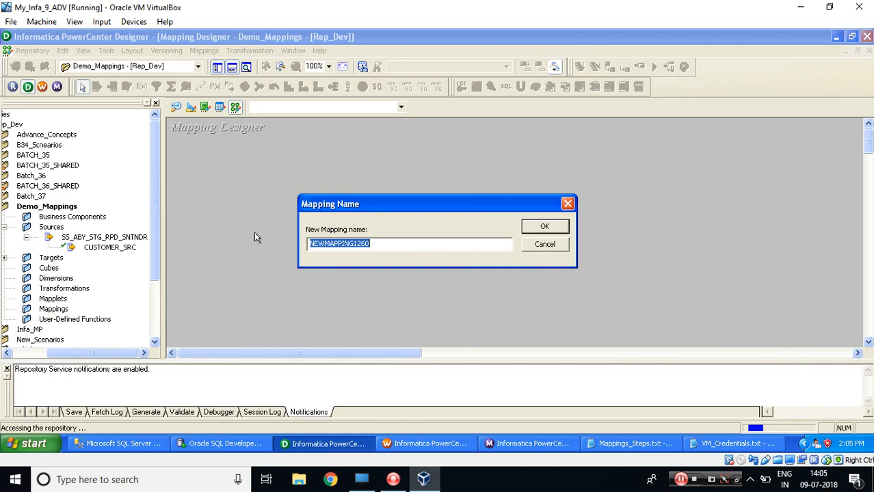
text(m_)
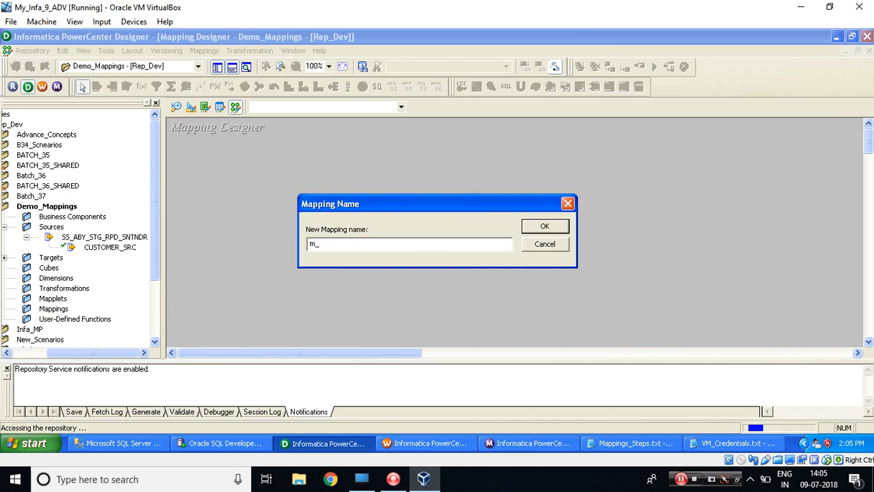
text(TABLE_2)
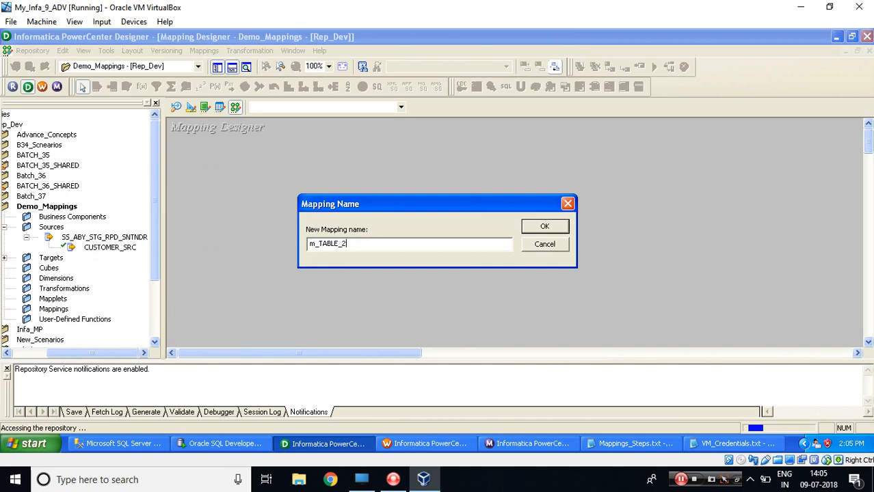
text(_TABLE)
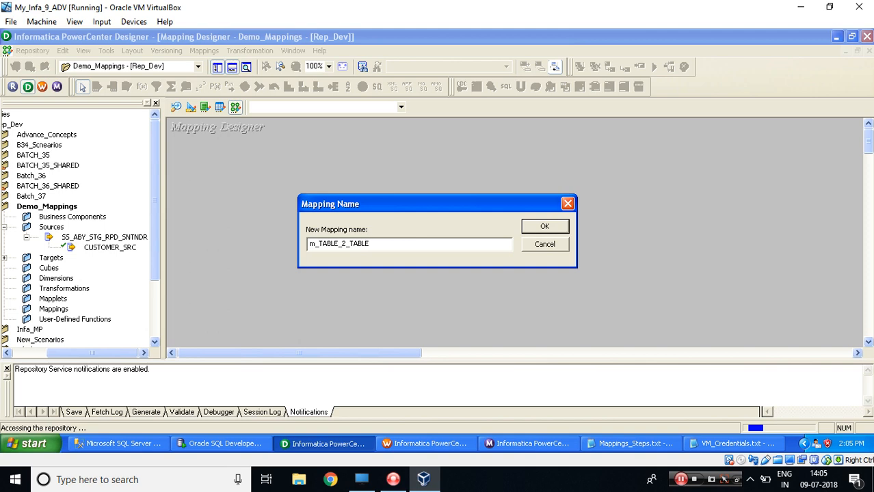
click(544, 226)
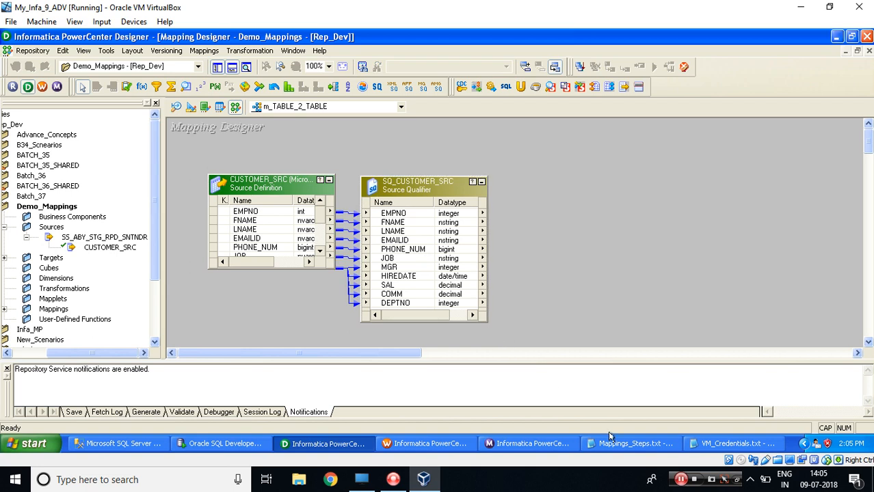
Step: Review the step notes and highlight the step about linking ports
click(630, 443)
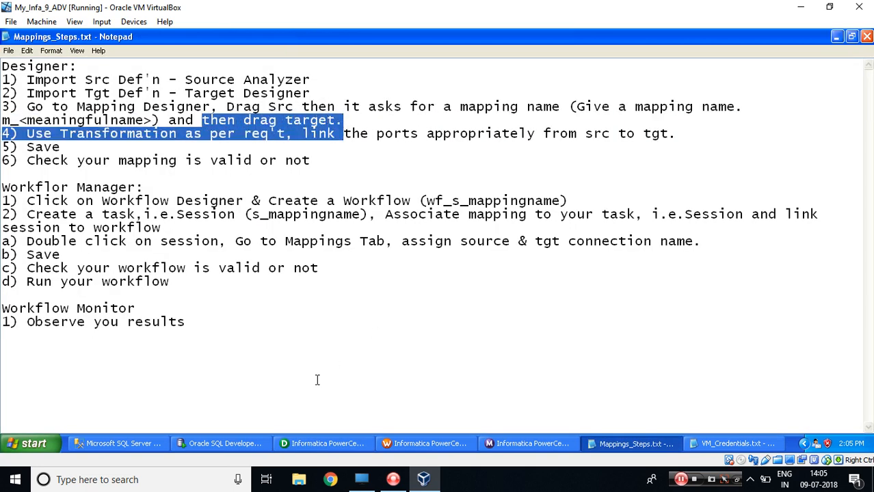
click(321, 443)
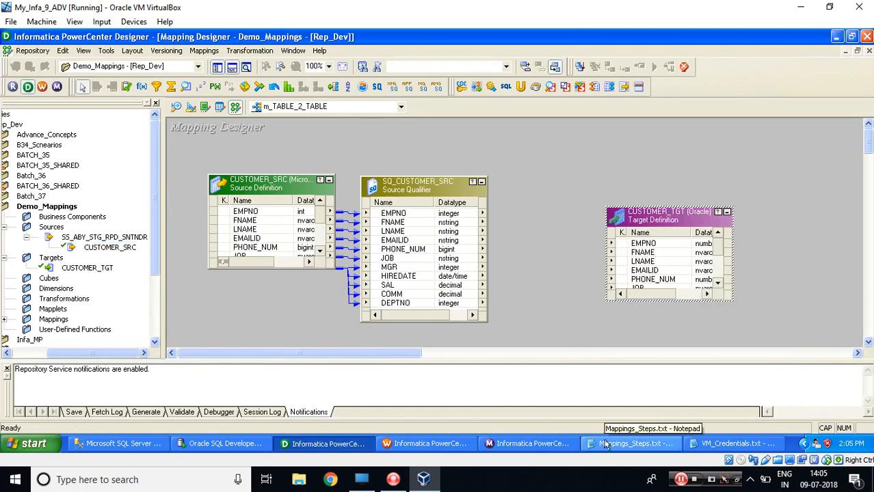
click(629, 443)
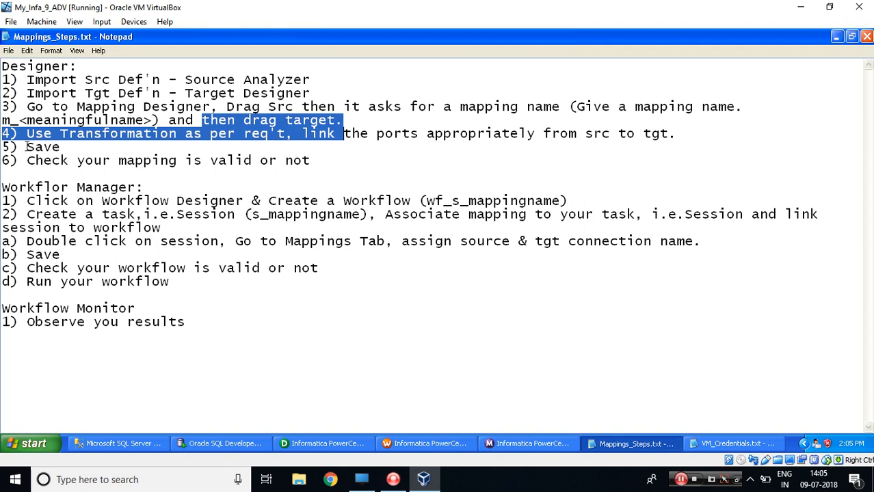
click(27, 146)
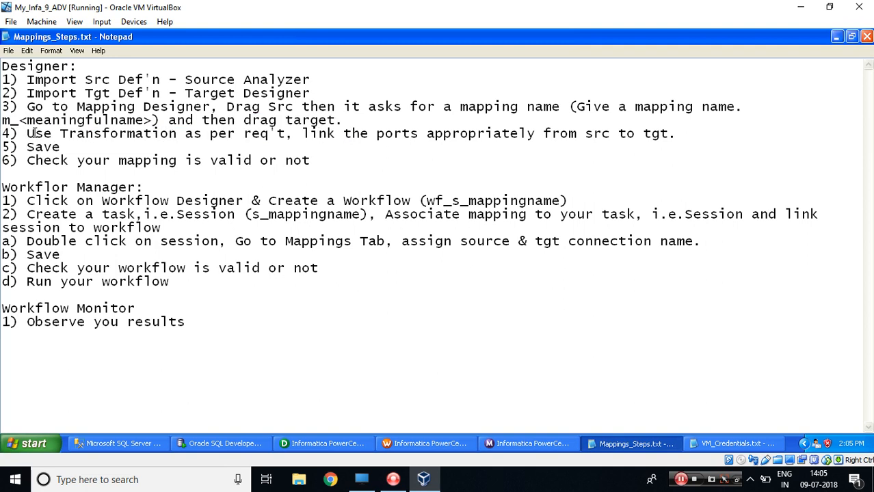
drag(26, 134, 293, 133)
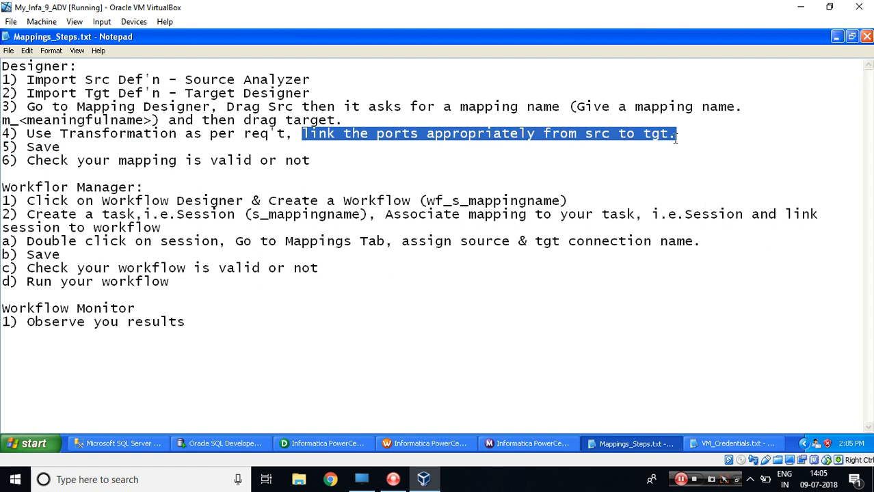
Step: Select all SQ_CUSTOMER_SRC ports, link them to CUSTOMER_TGT, and save the mapping
click(324, 443)
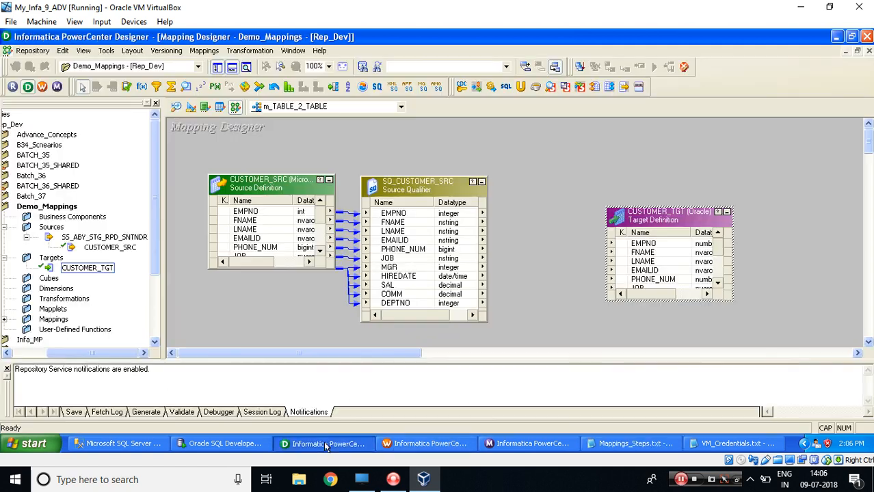
right_click(395, 240)
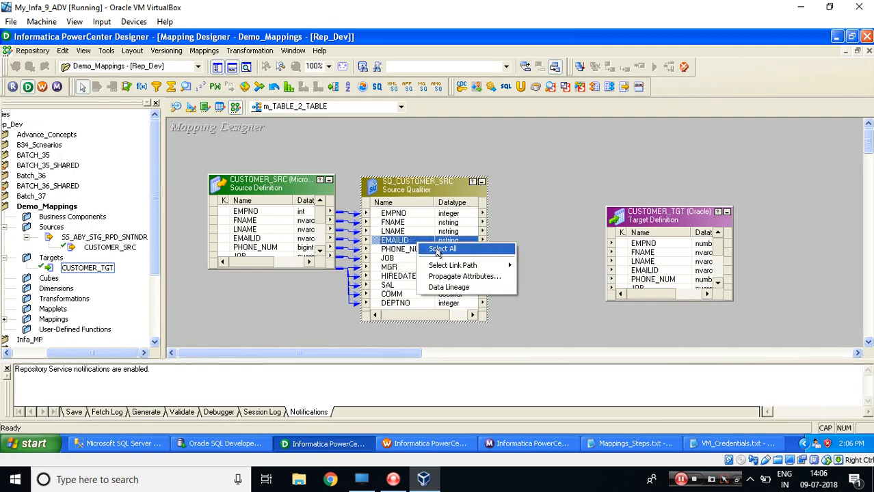
click(442, 249)
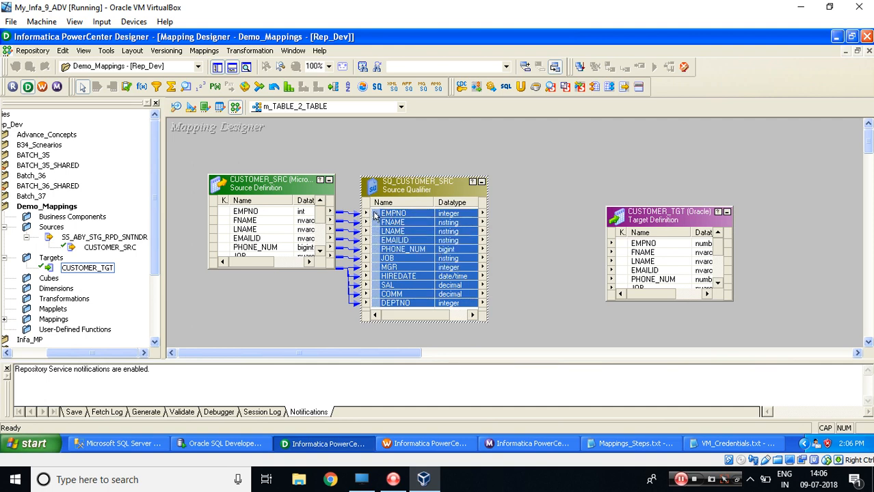
click(643, 243)
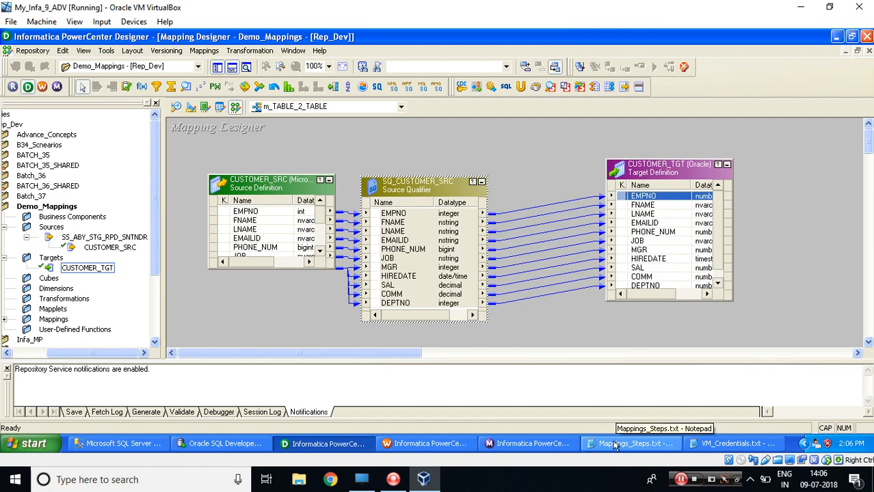
click(629, 443)
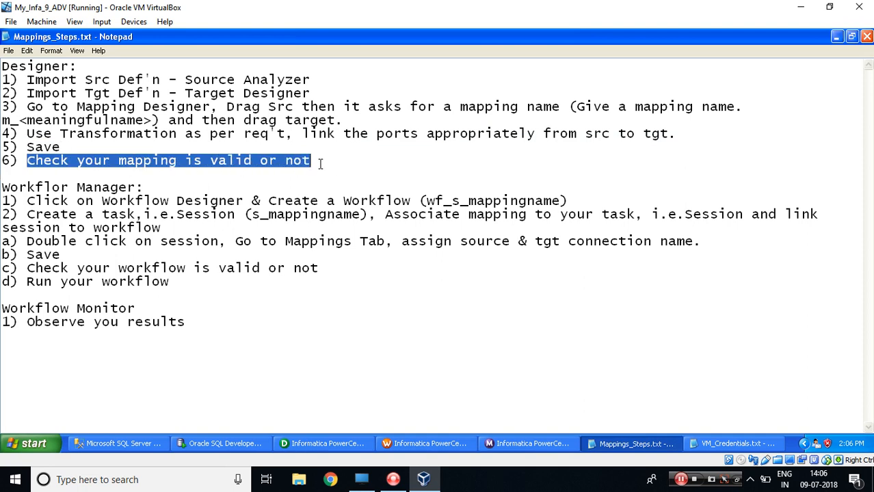
click(321, 443)
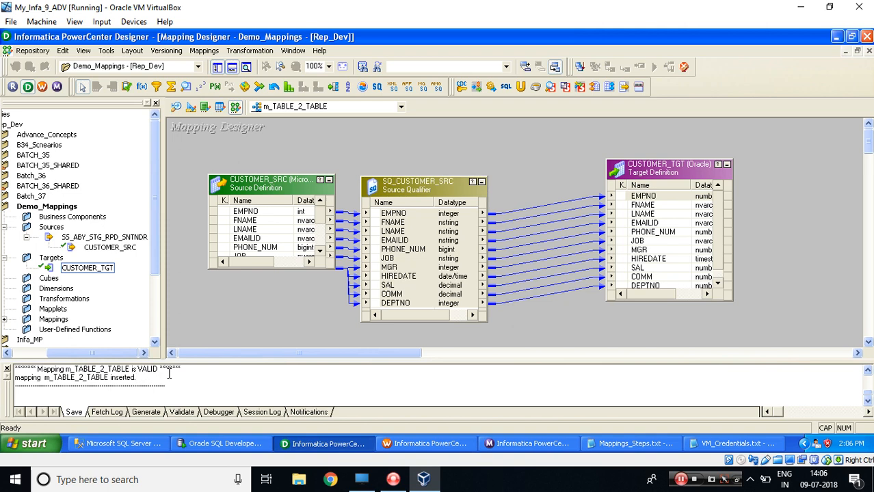
click(630, 443)
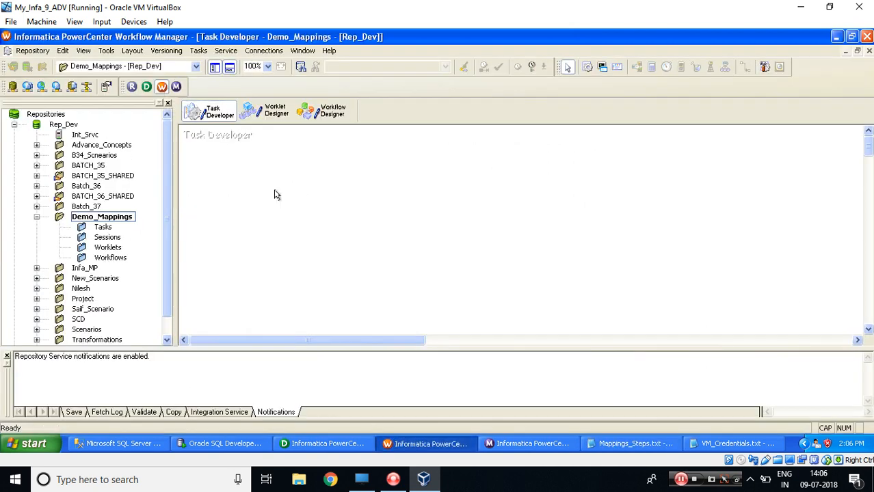
mouse_move(629, 443)
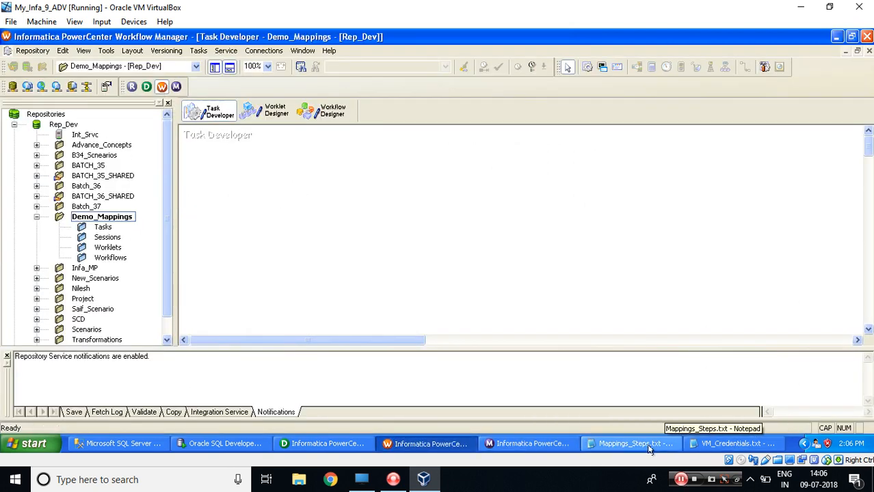
Step: Start a new workflow in Workflow Designer, beginning its name with 'wf'
click(629, 443)
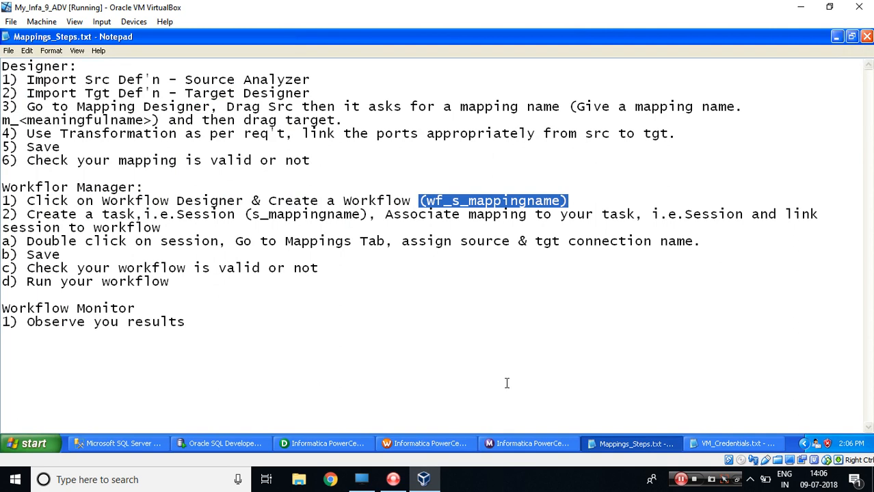
click(427, 443)
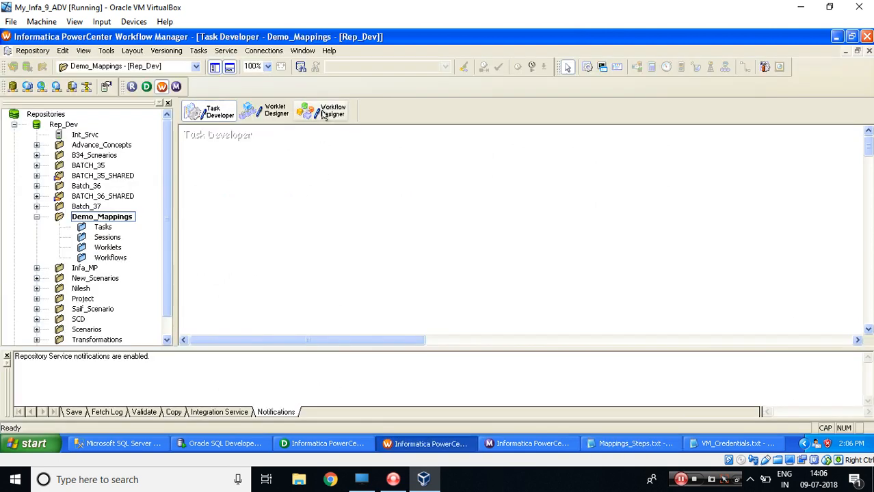
click(321, 111)
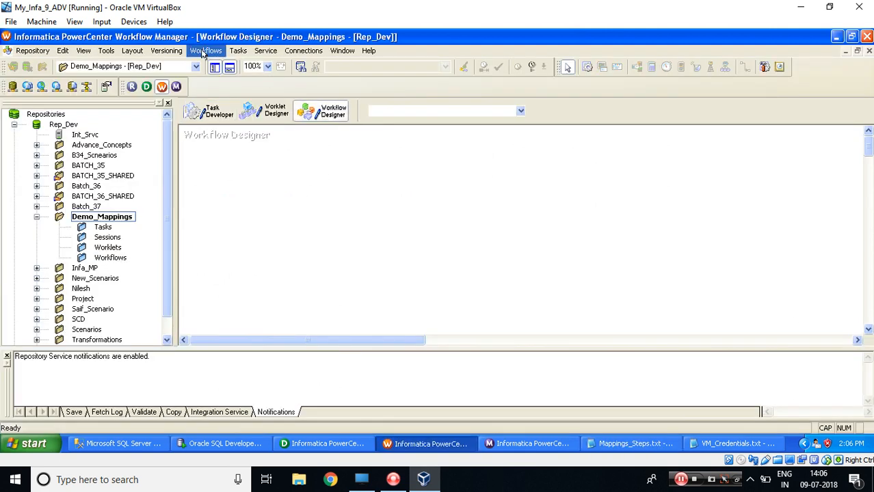
click(206, 50)
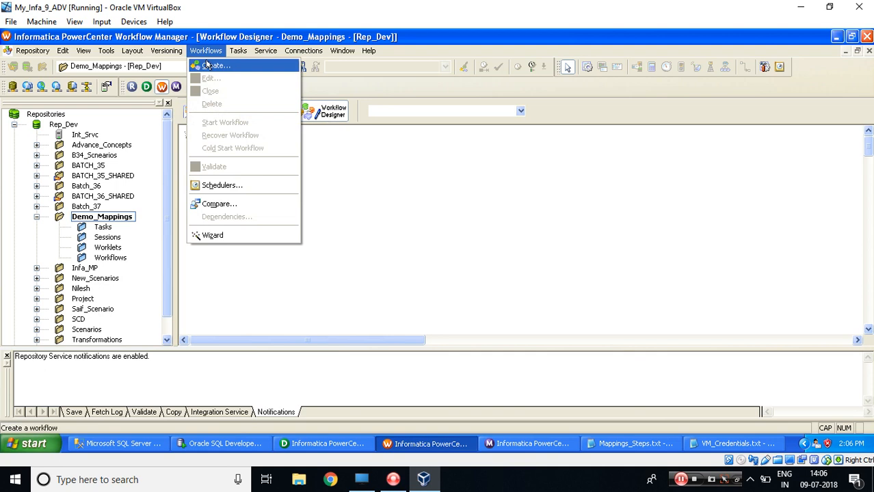
click(216, 65)
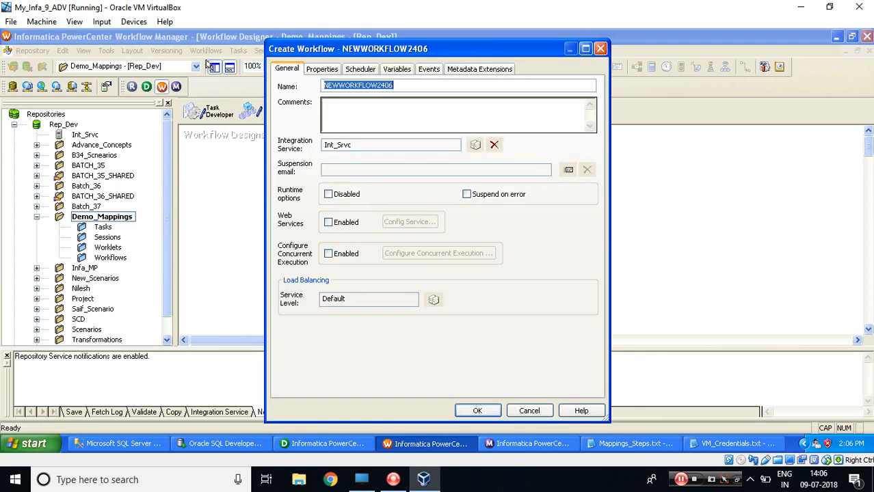
text(wf_s_)
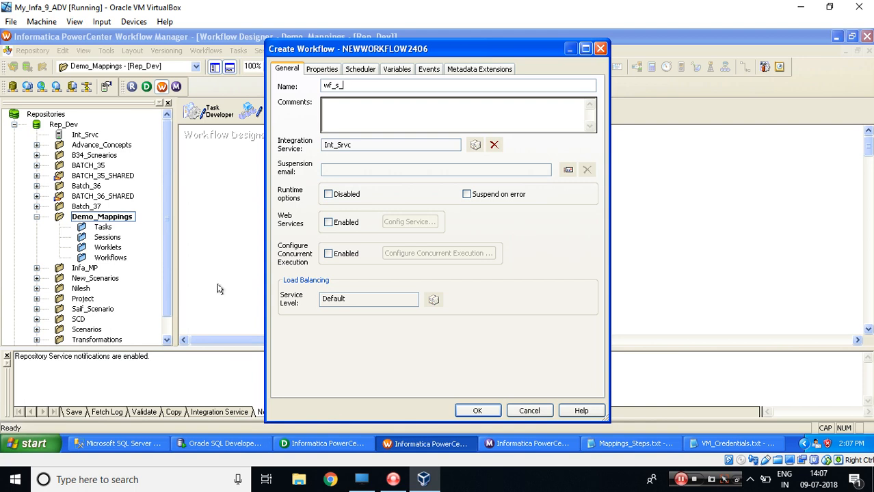
Step: Check the mapping name in Designer and finish the workflow name wf_s_m_TABLE_2_TABLE
click(321, 443)
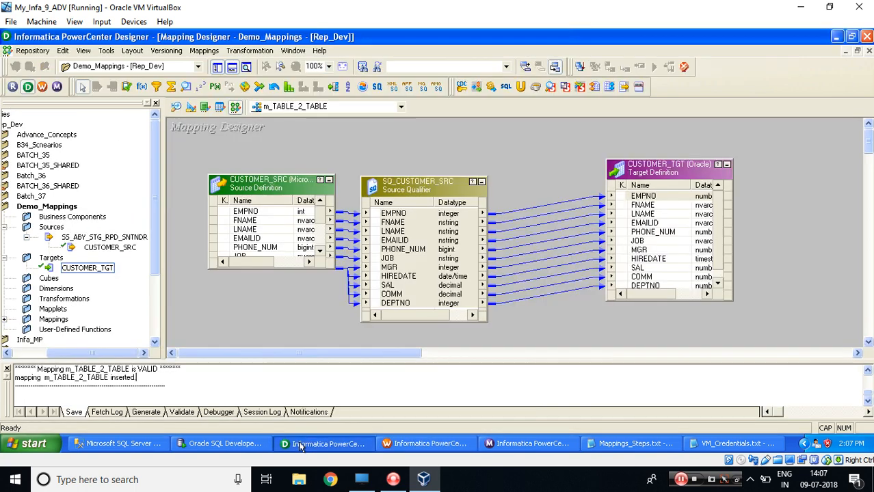
click(204, 50)
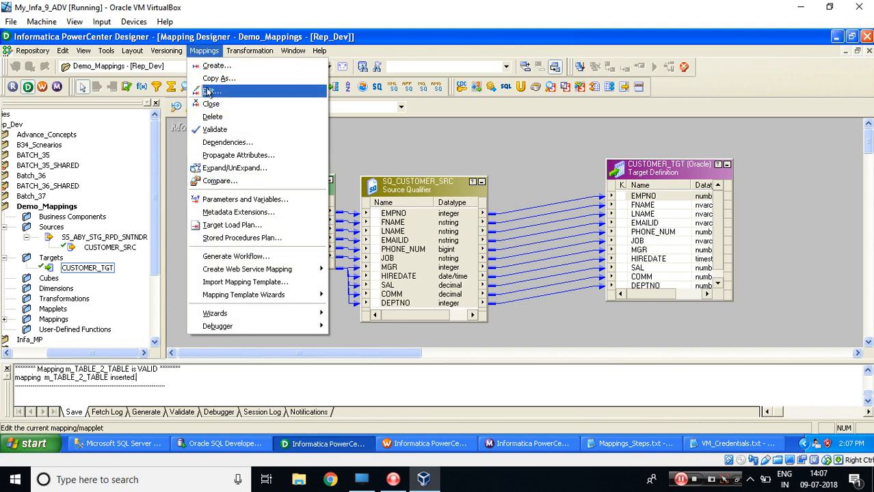
click(213, 91)
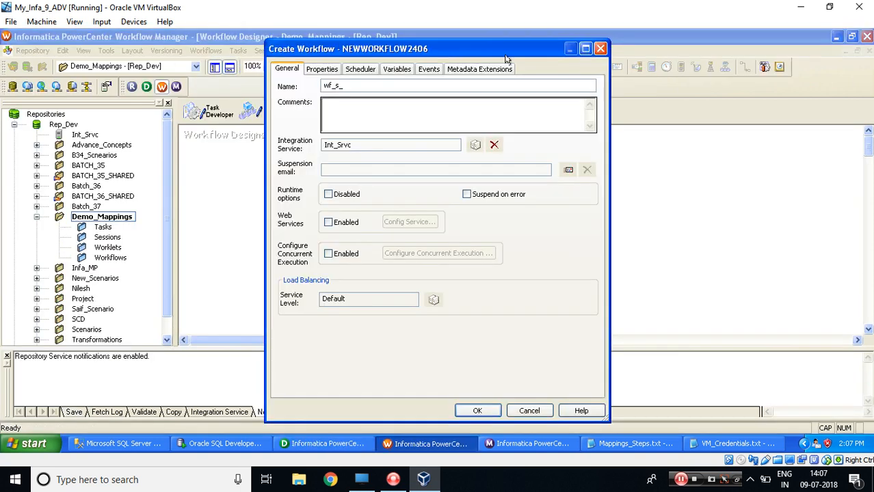
text(m_TABLE_2_TABLE)
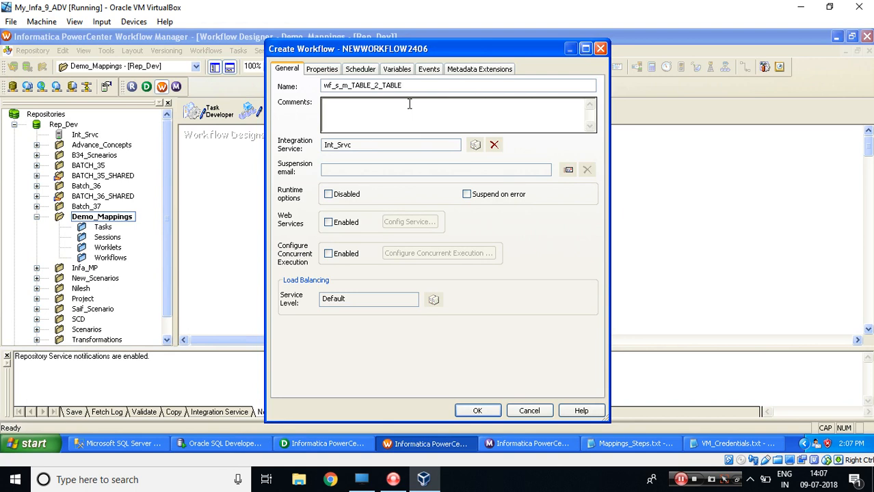
click(630, 443)
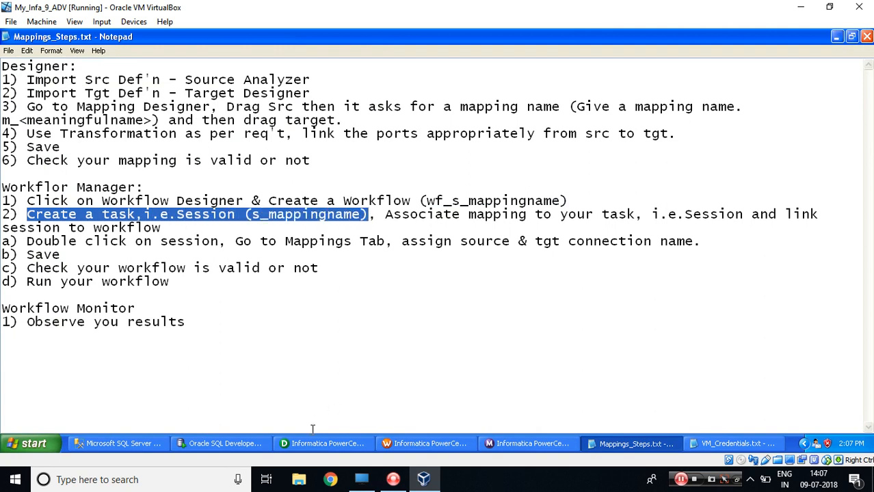
Step: Create Session task s_m_TABLE_2_TABLE and associate it with mapping m_TABLE_2_TABLE
click(425, 443)
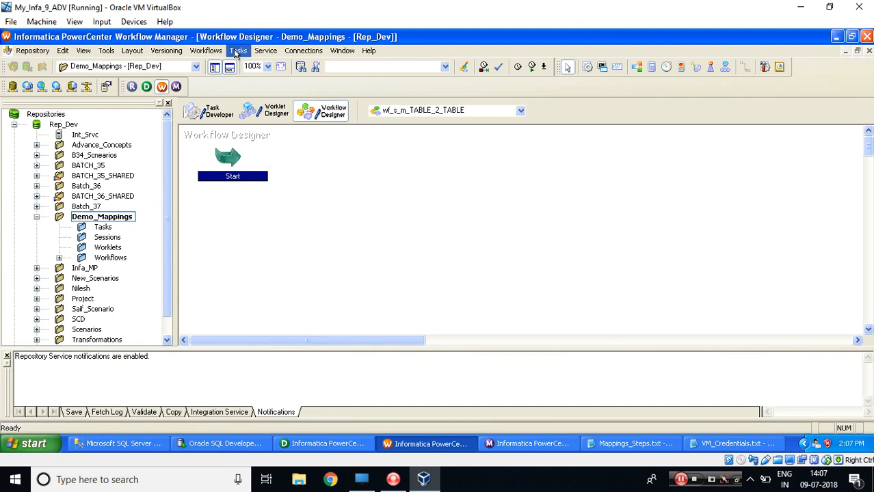
click(238, 51)
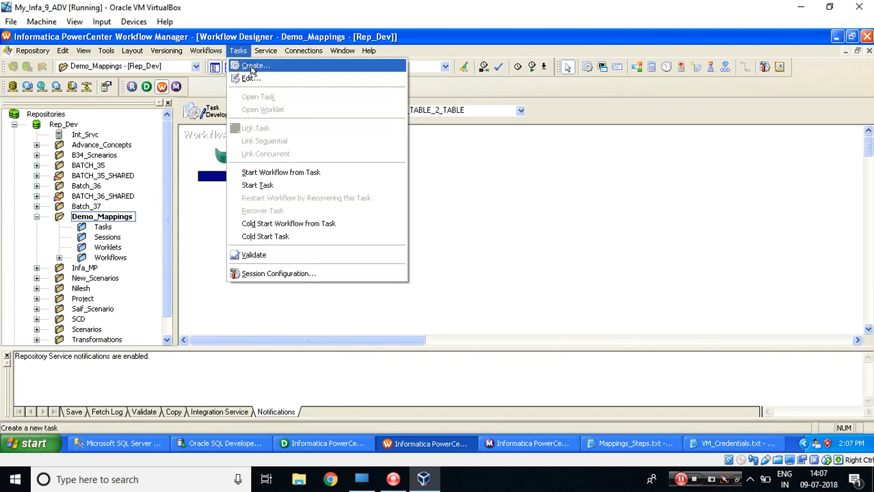
click(253, 65)
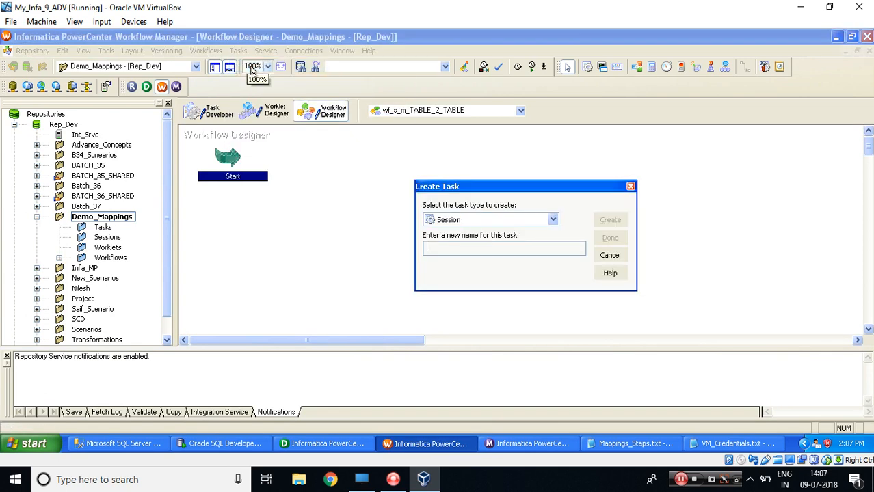
text(s_)
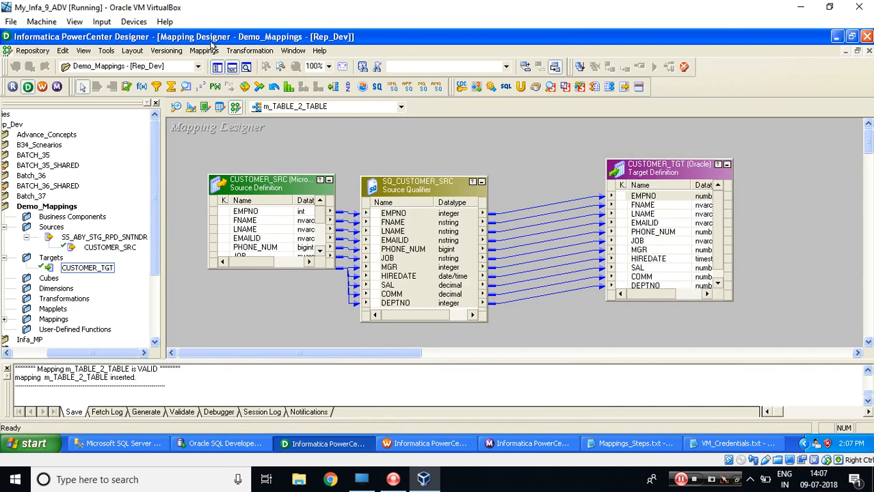
click(204, 51)
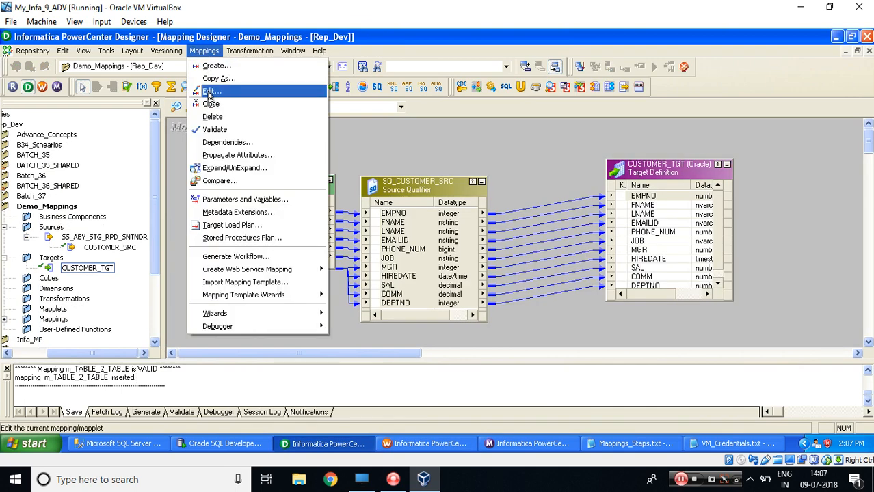
click(212, 91)
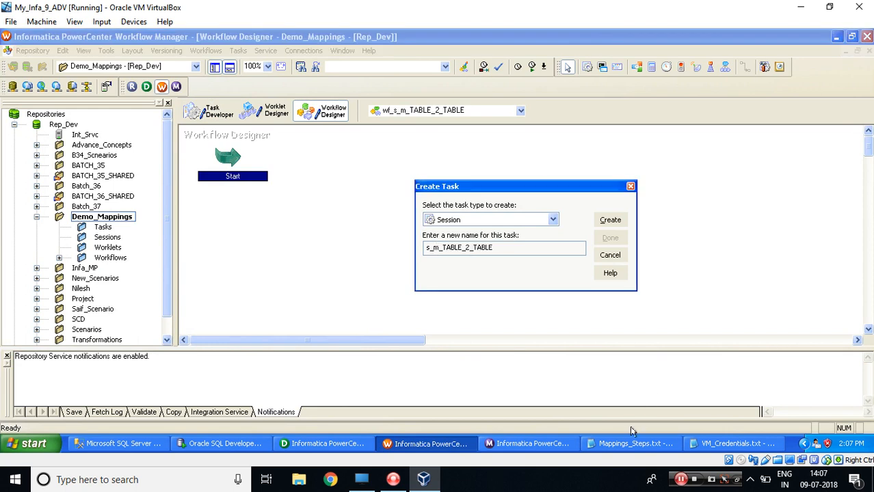
click(629, 444)
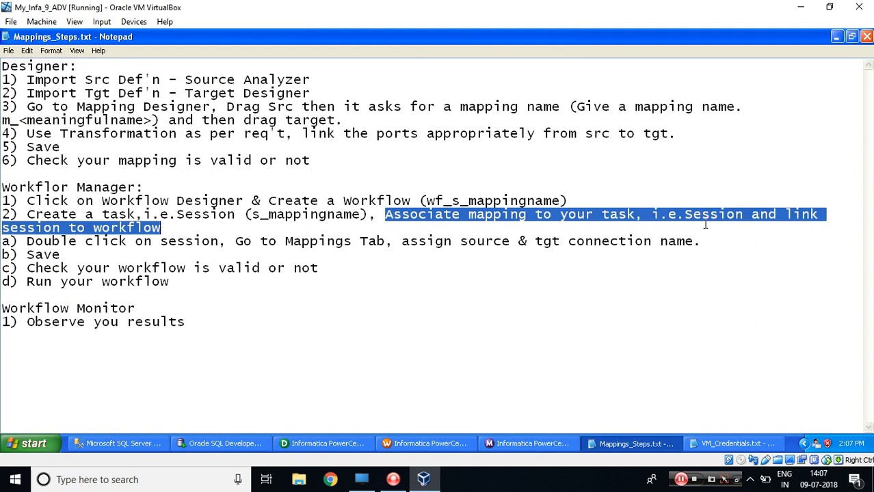
mouse_move(322, 443)
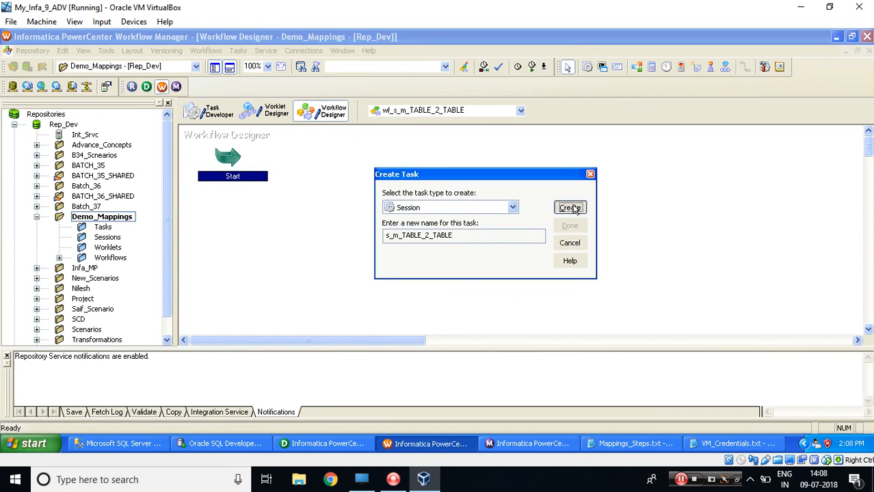
click(570, 208)
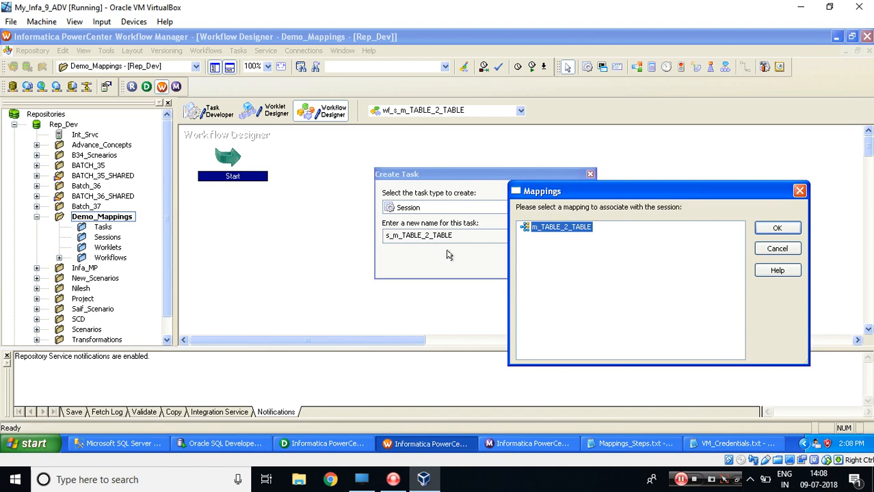
click(776, 228)
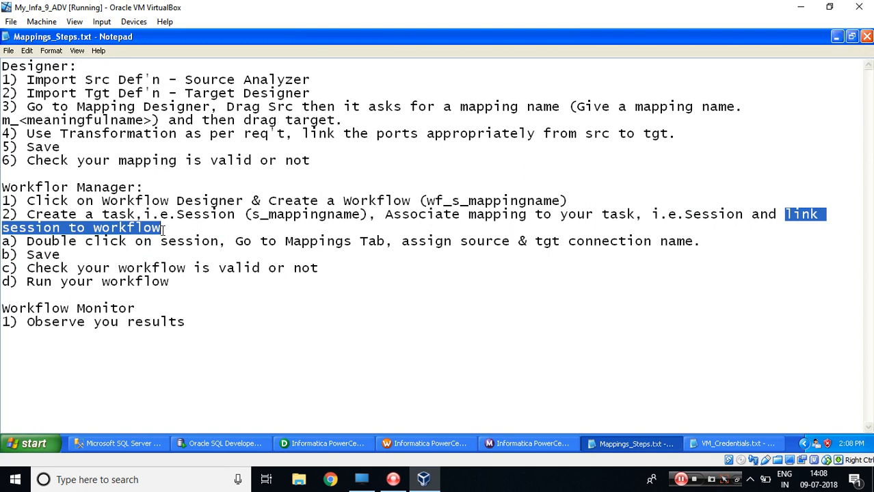
Step: Back on the workflow canvas, start a Link Task from Start to s_m_TABLE_2_TABLE
click(238, 50)
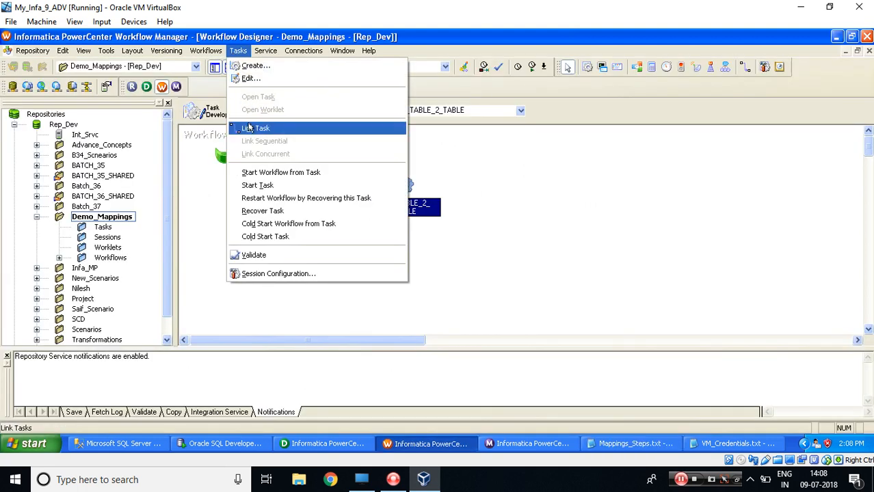
click(629, 443)
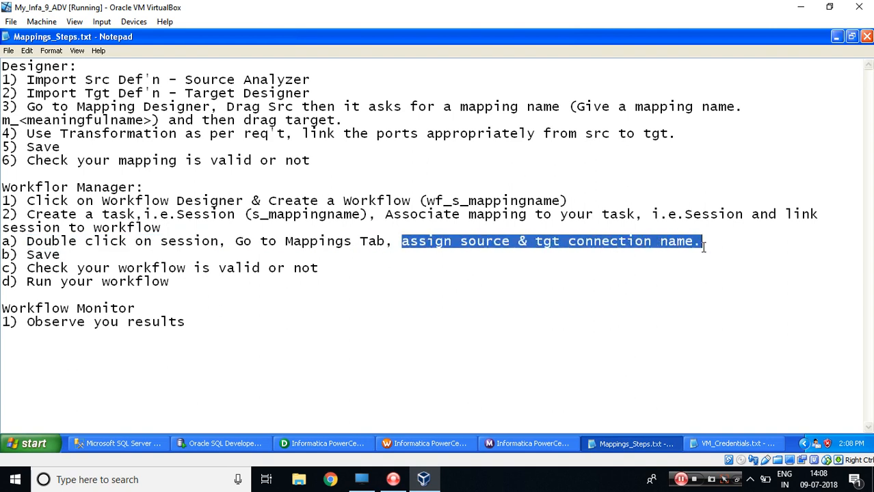
mouse_move(428, 443)
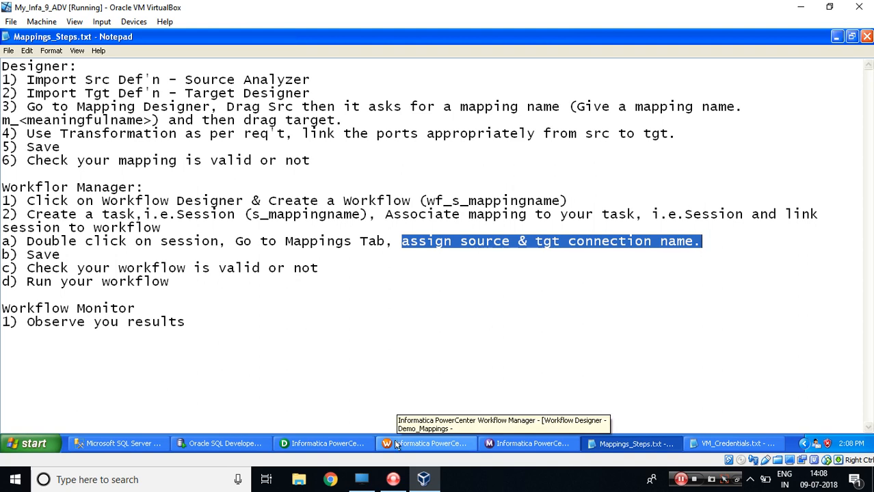
Step: Open s_m_TABLE_2_TABLE's Mapping tab and check the SQ_CUSTOMER_SRC and CUSTOMER_TGT connections
click(427, 443)
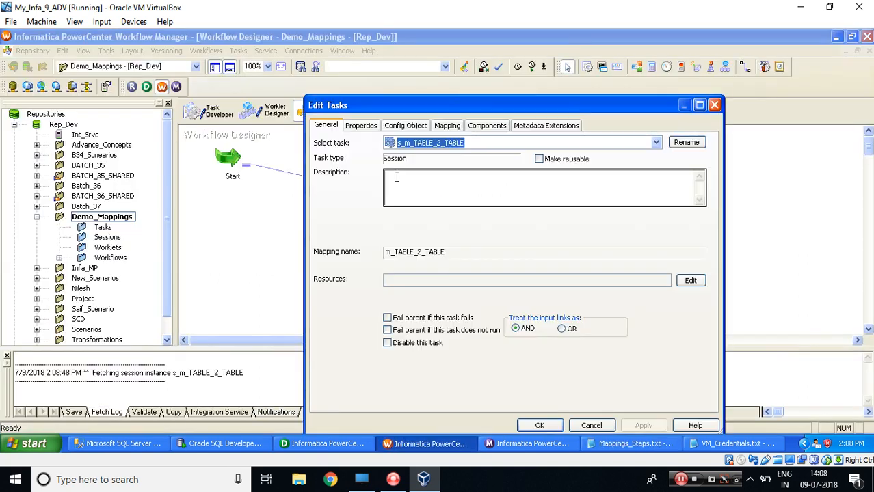
click(446, 125)
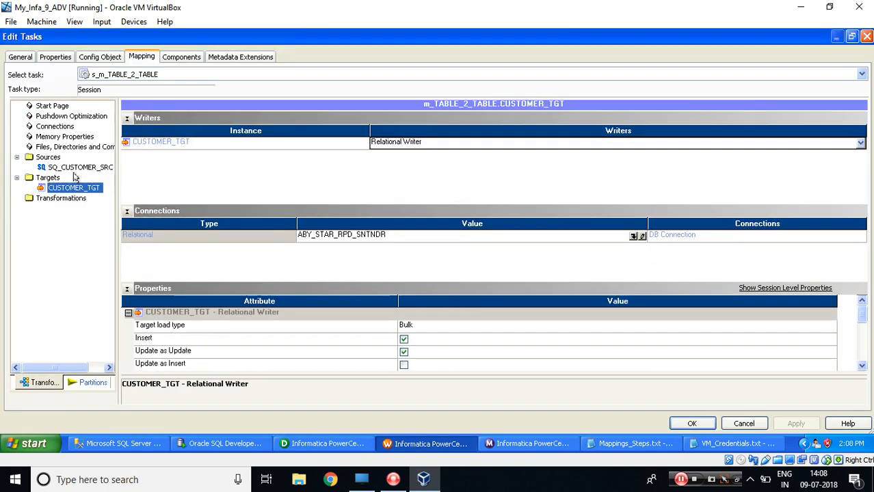
click(80, 167)
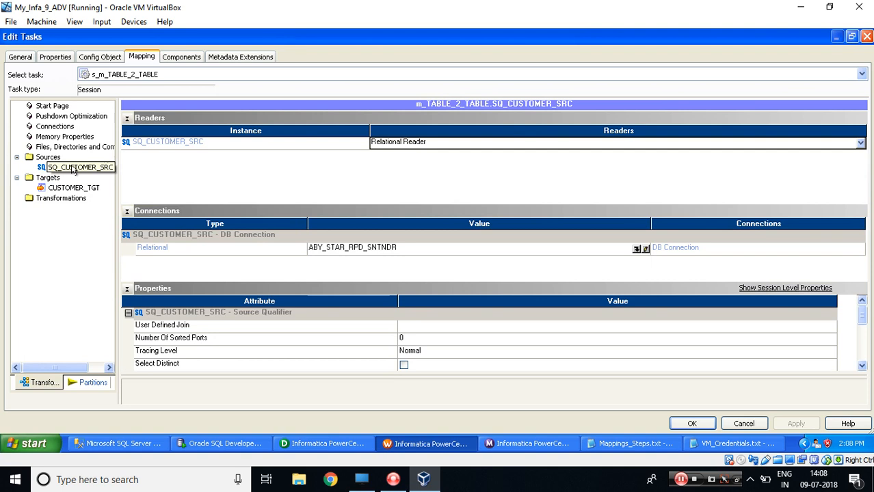
click(116, 443)
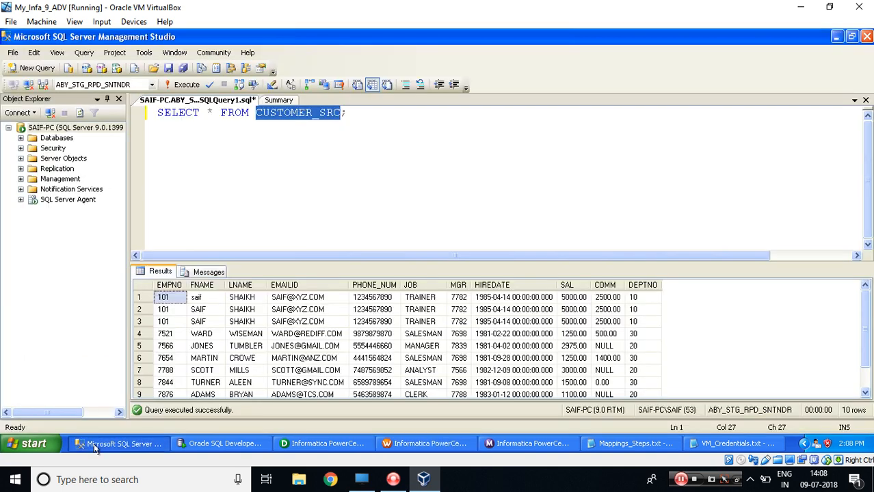
Step: Highlight ABY_STG_RPD_SNTNDR as the SQL Server connection in VM_Credentials.txt, then return to the session
click(427, 443)
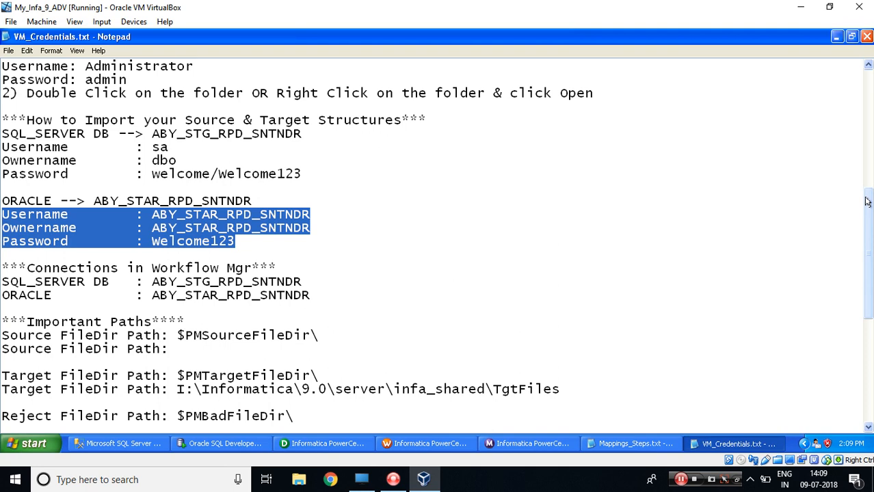
scroll(down, 3)
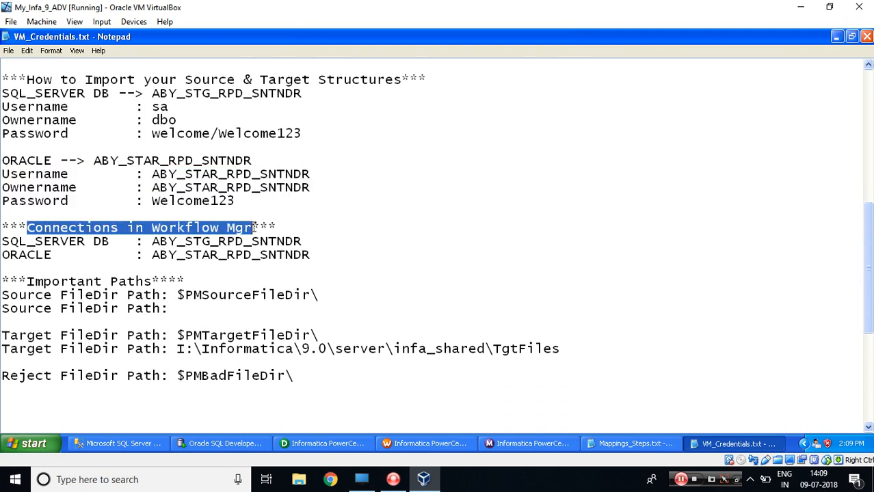
double_click(48, 241)
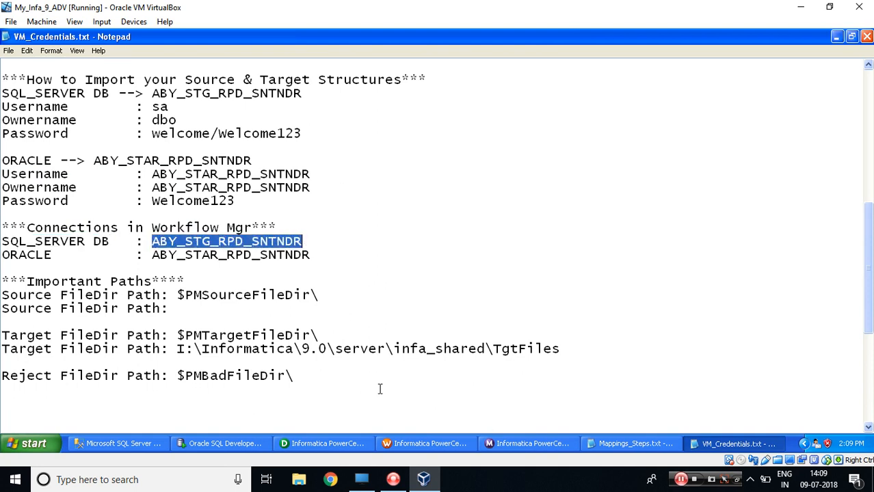
click(426, 443)
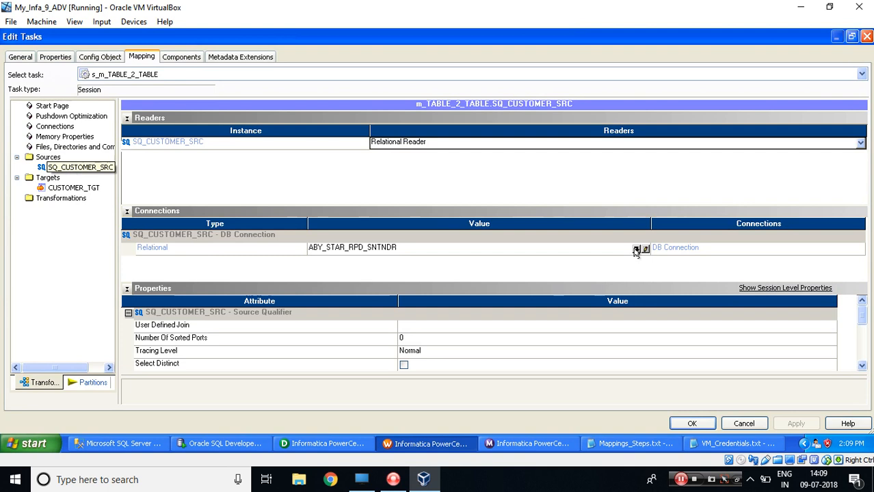
Step: Set the source qualifier's connection to SS_ABY_STG_RPD_SNTNDR
click(637, 247)
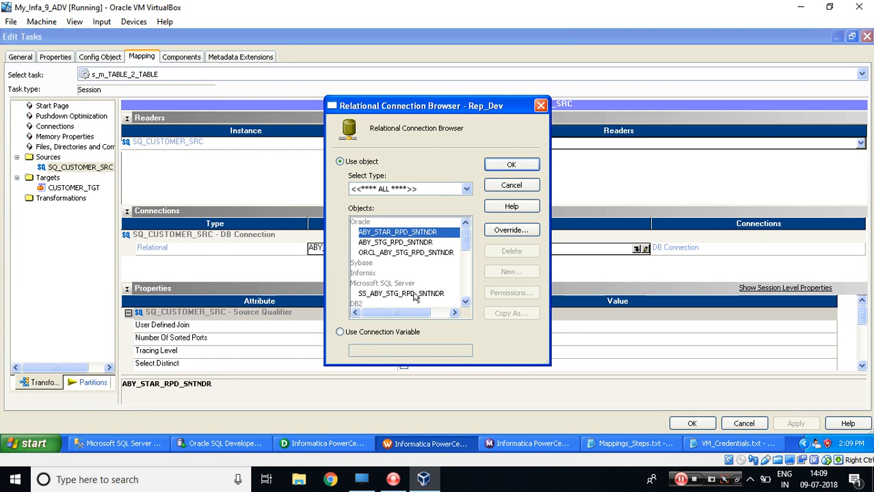
click(402, 293)
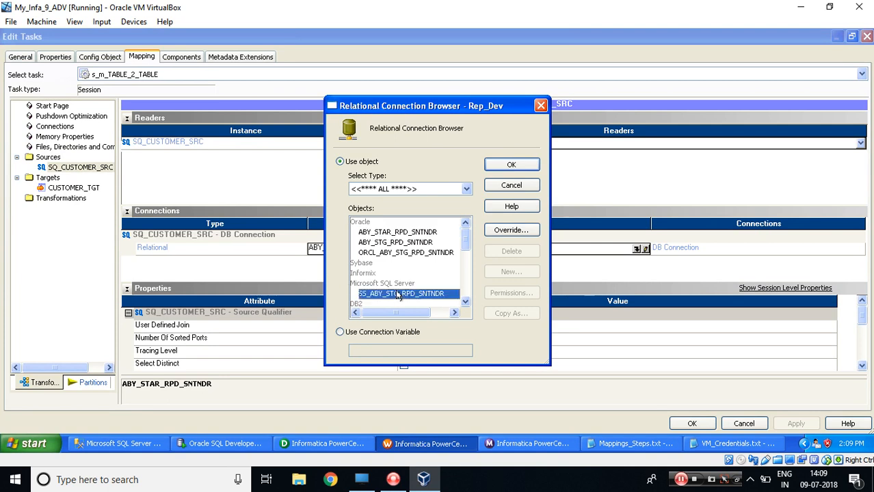
click(511, 164)
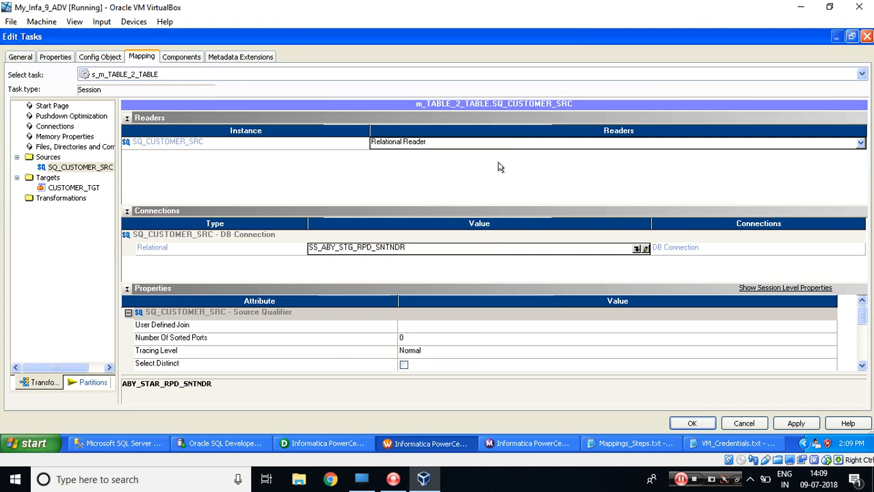
click(80, 167)
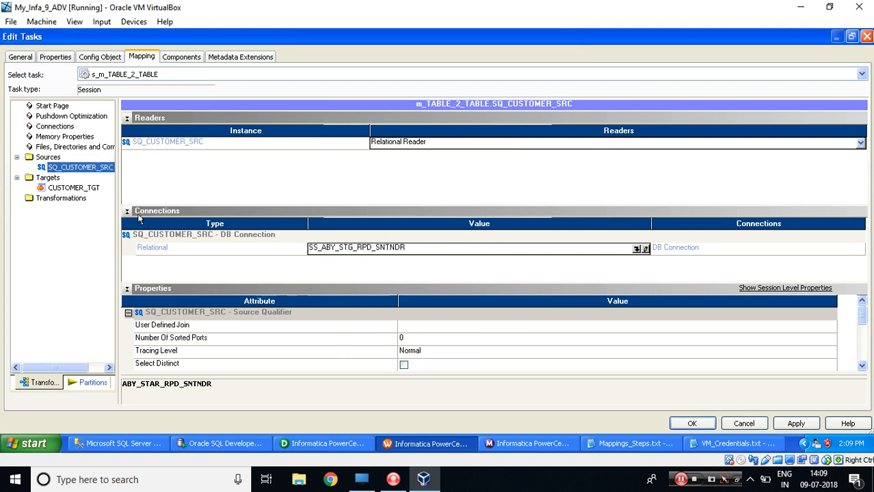
Step: Assign ABY_STAR_RPD_SNTNDR to CUSTOMER_TGT and collapse Connections to show writer properties
click(73, 187)
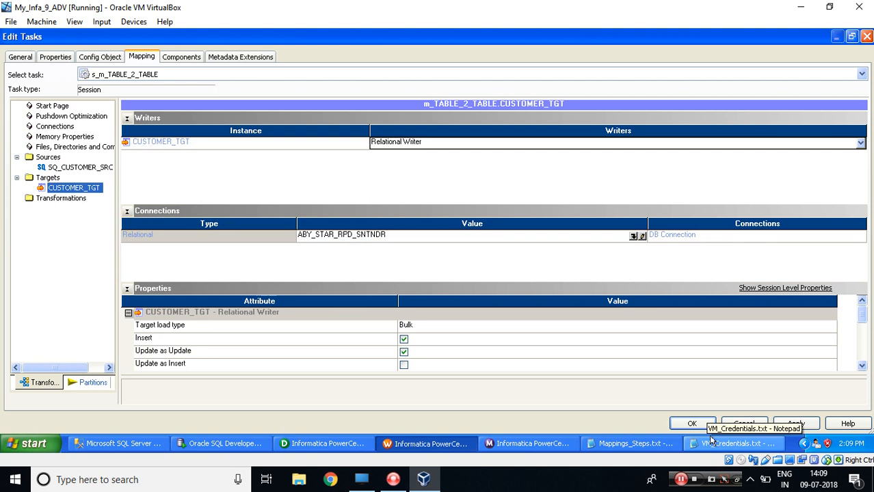
click(731, 443)
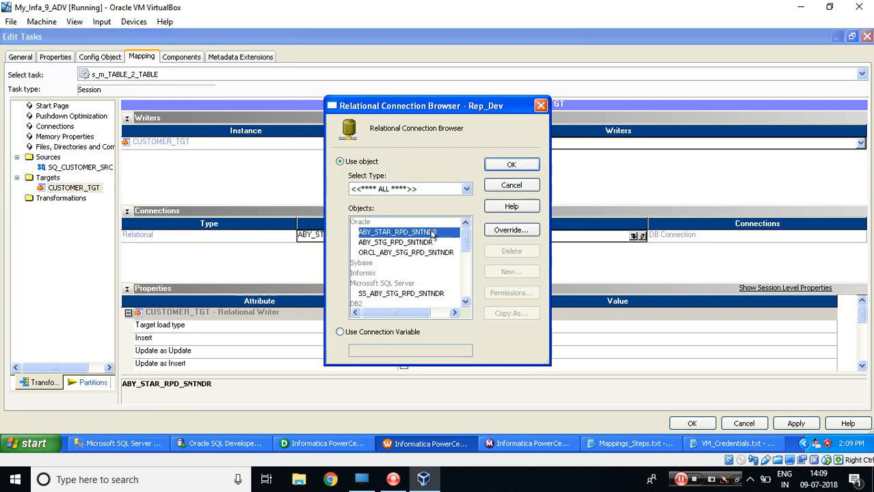
click(221, 443)
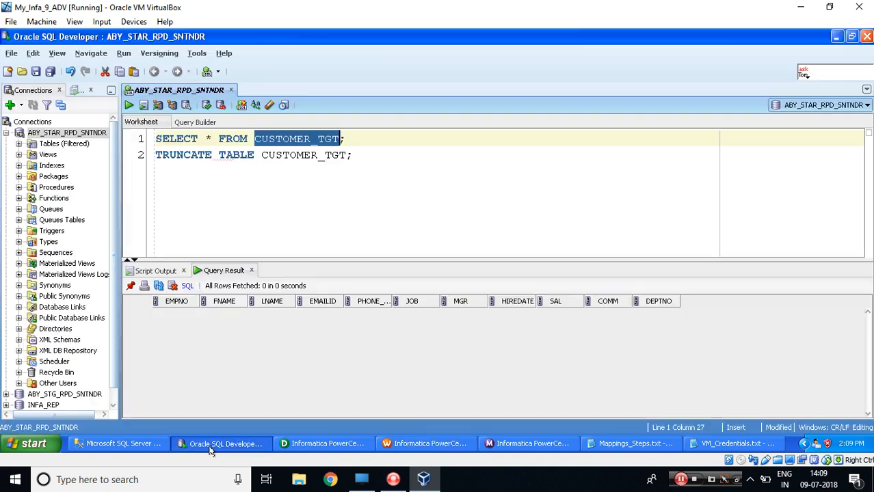
click(427, 443)
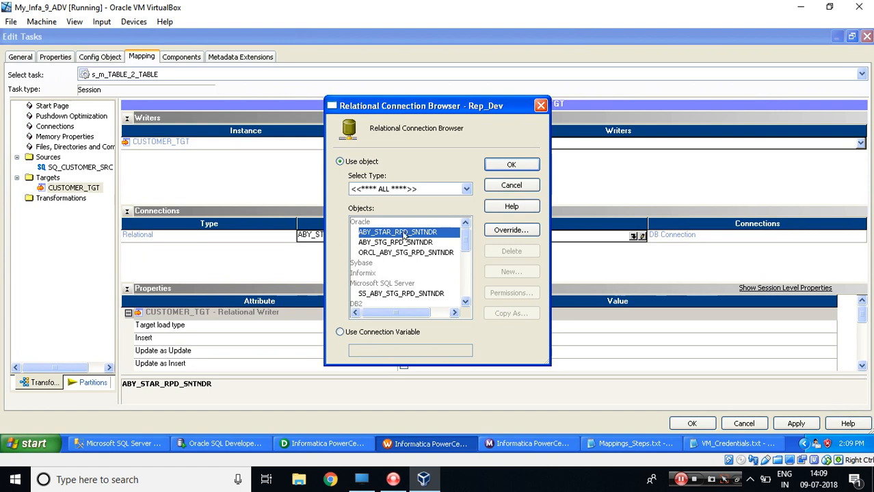
mouse_move(427, 228)
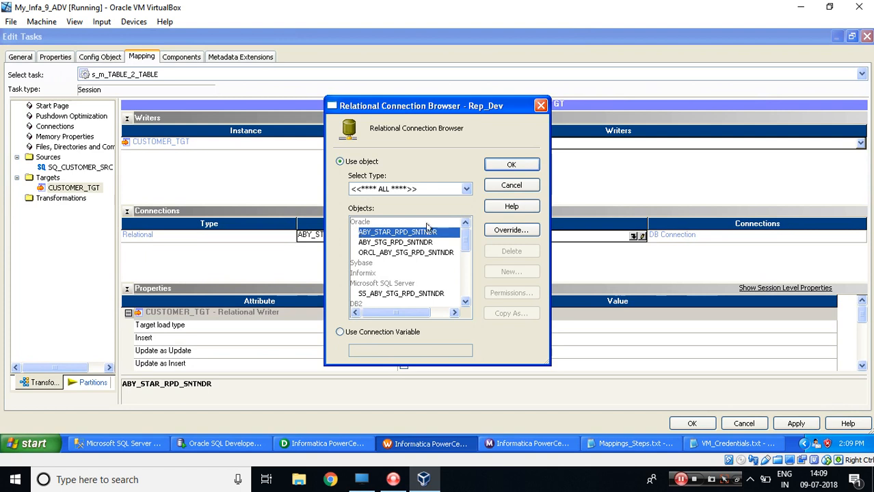
click(511, 164)
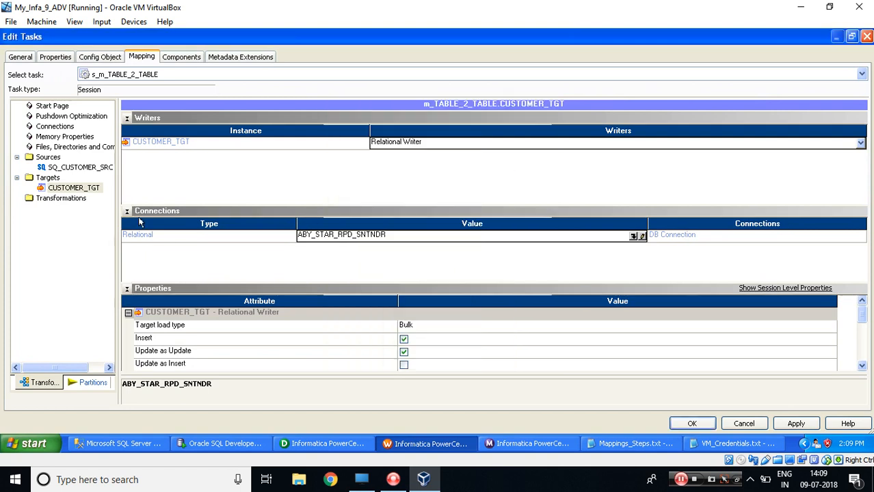
click(127, 210)
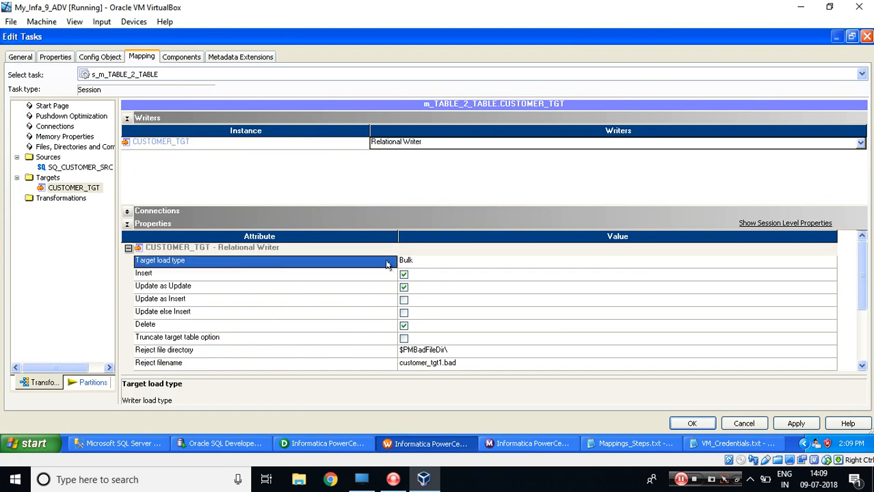
Step: Give CUSTOMER_TGT Normal load type, no Update as Update, truncate enabled, and confirm with OK
click(829, 262)
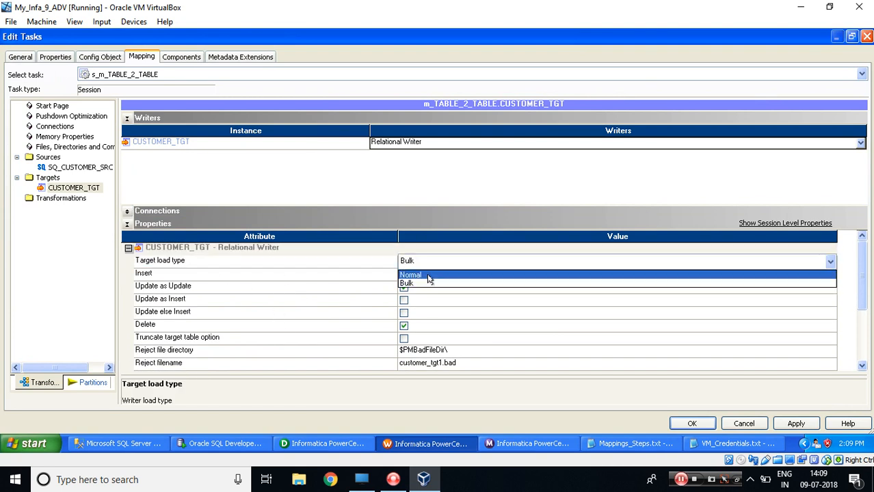
click(410, 274)
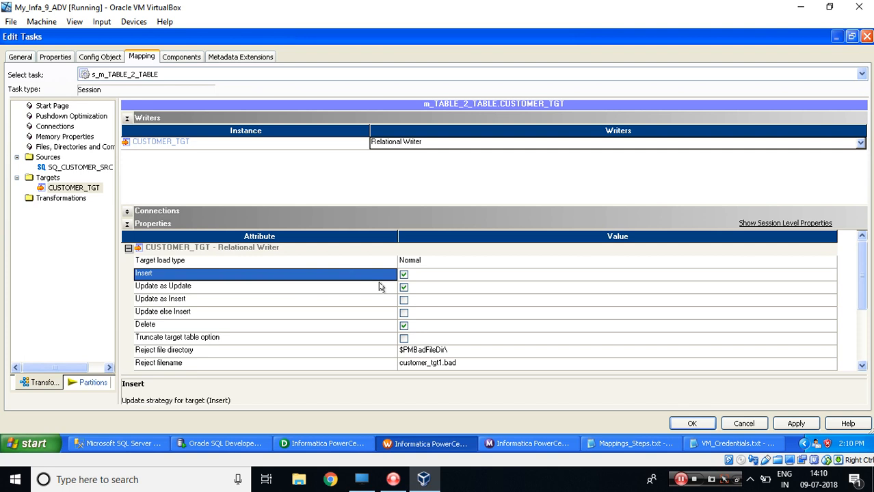
click(403, 287)
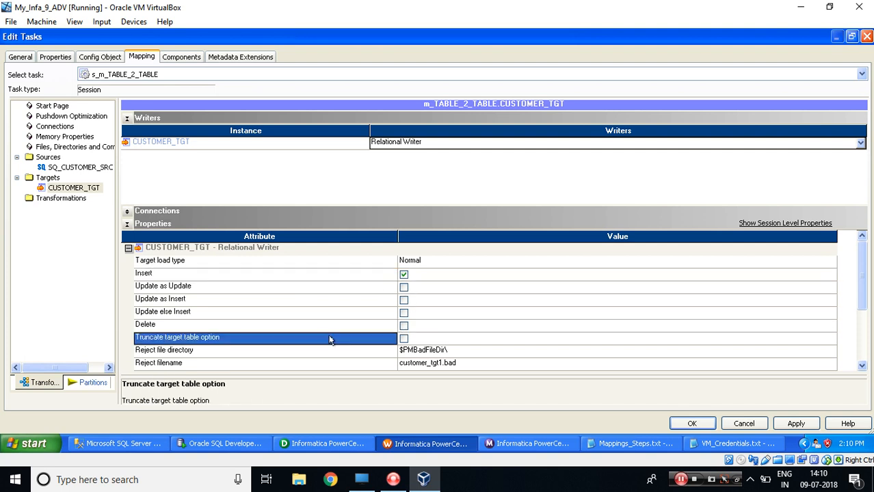
click(404, 338)
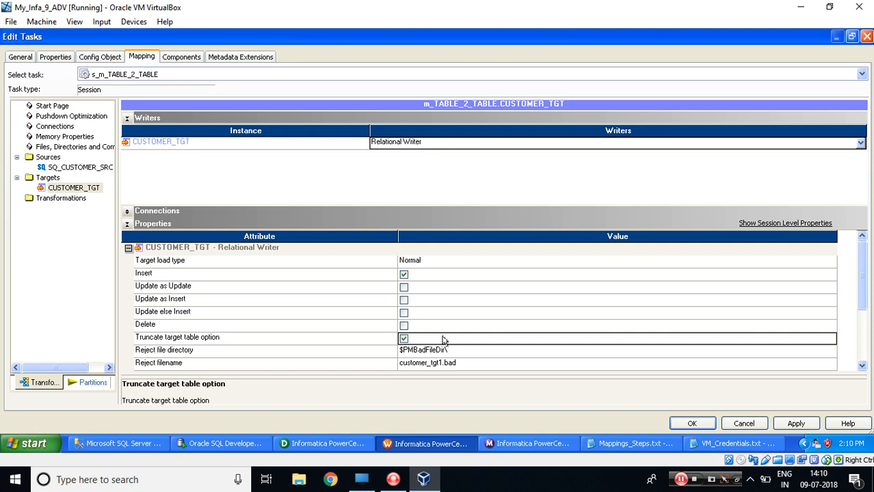
mouse_move(577, 371)
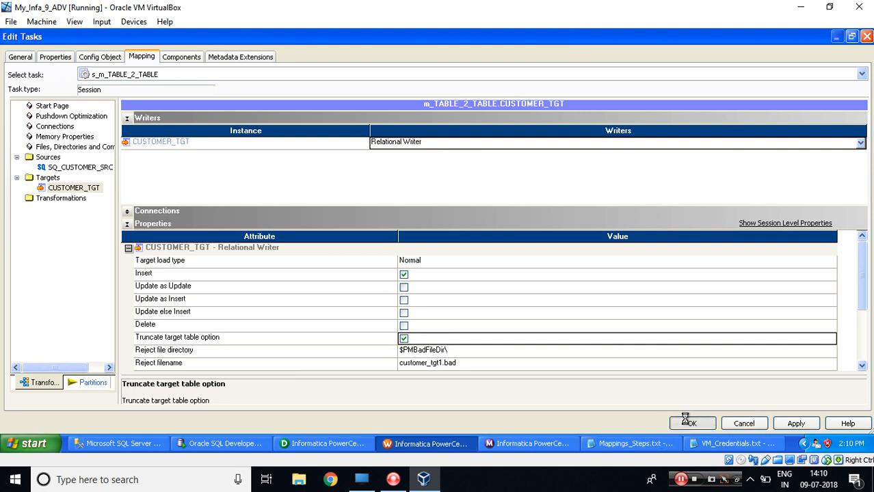
click(629, 443)
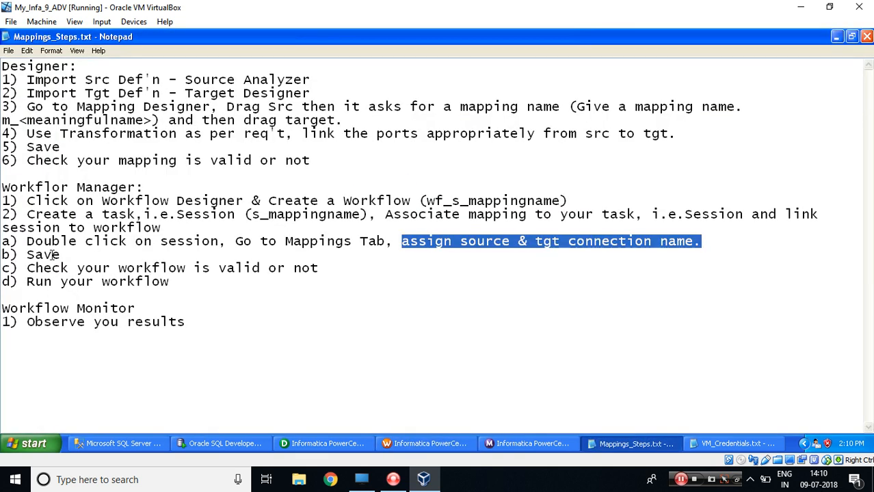
Step: Highlight the Workflow Monitor heading in Mappings_Steps.txt and bring up the succeeded wf_s_m_TABLE_2_TABLE run
double_click(39, 254)
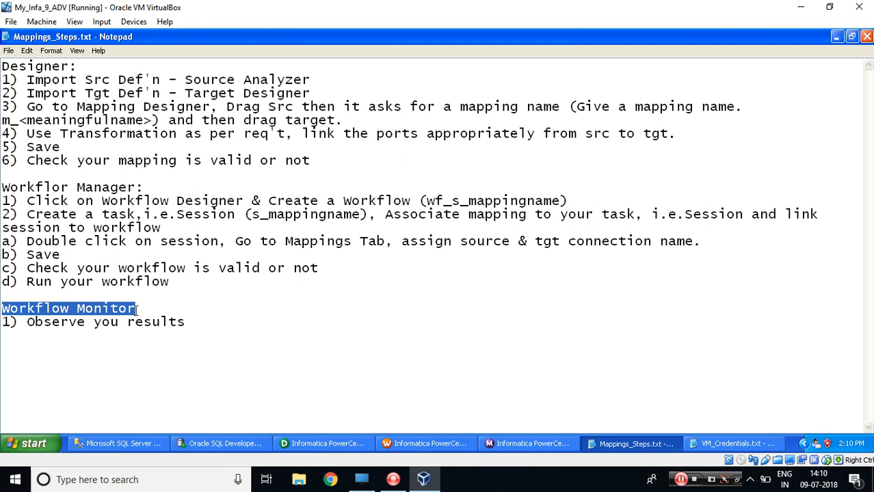
click(426, 443)
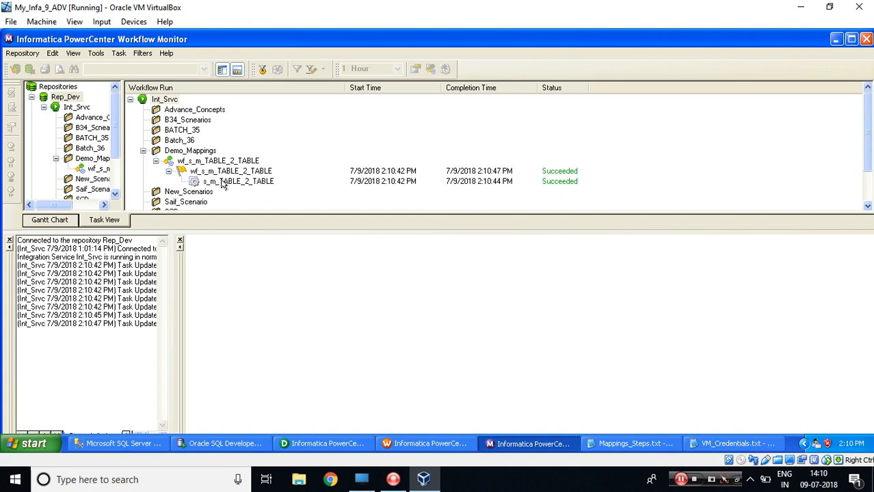
Step: Open s_m_TABLE_2_TABLE's run details and confirm 10 rows applied, 0 rejected, then switch to SQL Developer
click(238, 182)
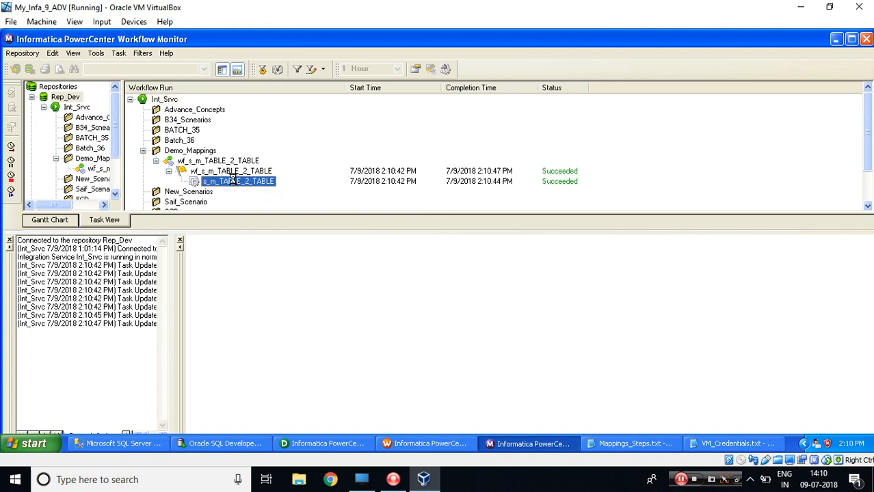
double_click(238, 181)
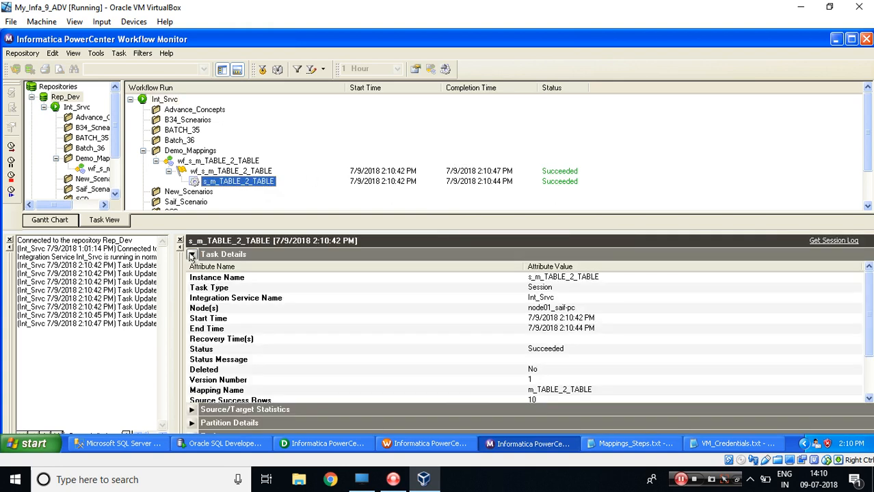
click(192, 254)
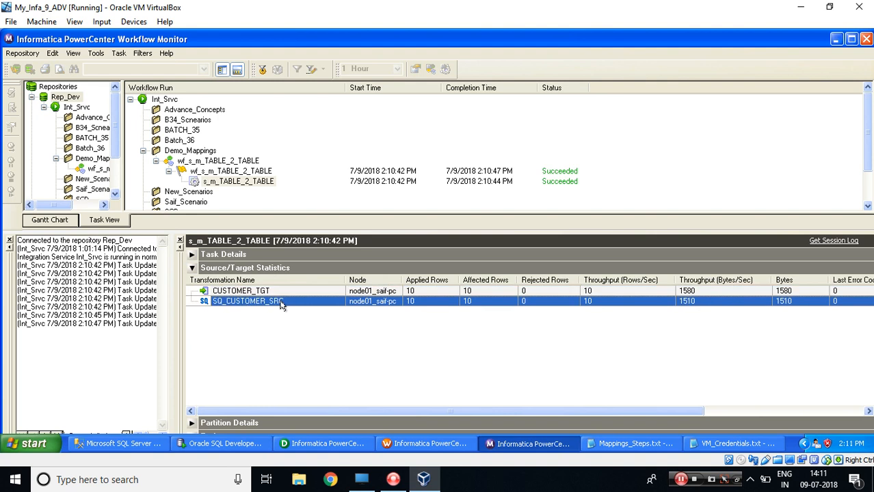
click(240, 290)
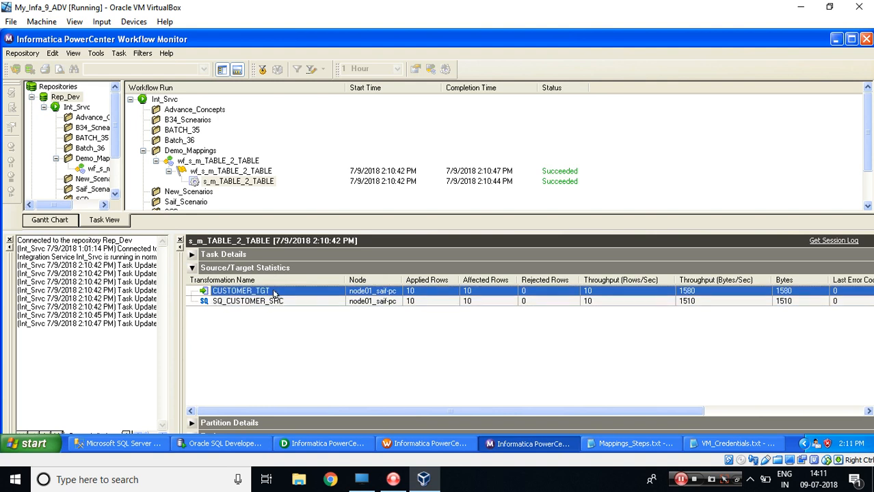
mouse_move(272, 343)
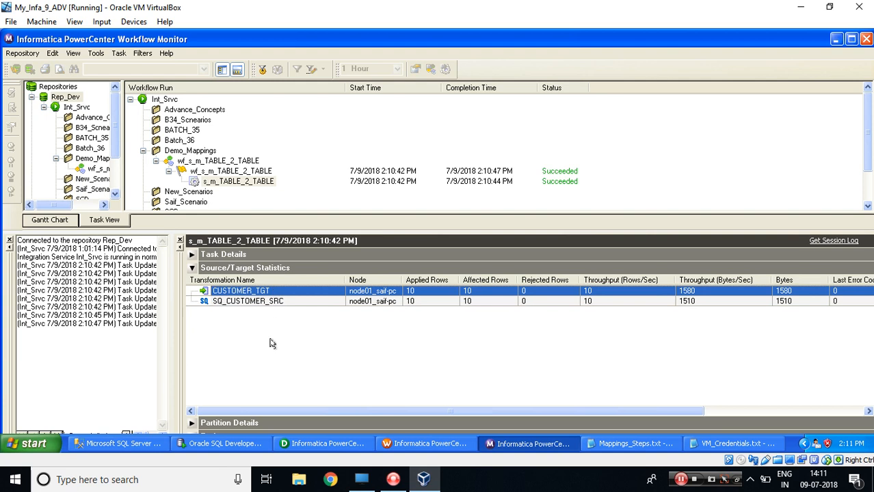
click(221, 443)
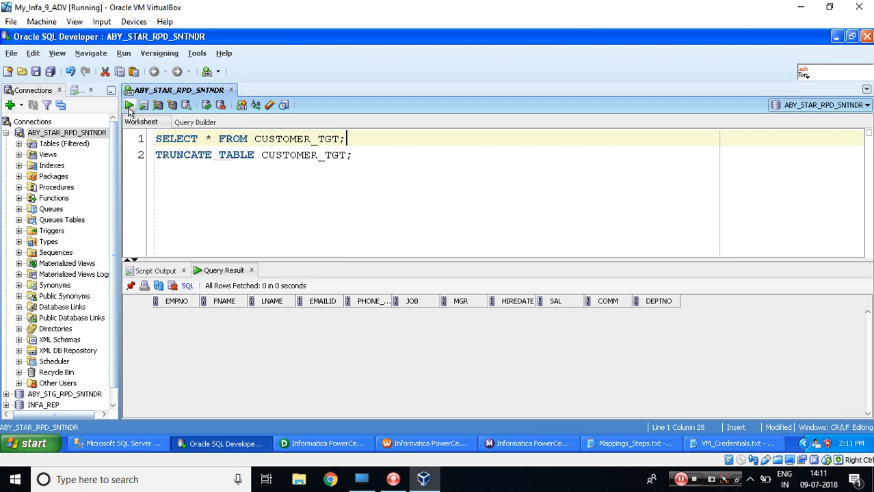
Step: Run SELECT * FROM CUSTOMER_TGT, compare its 10 rows with SSMS, then return to Mappings_Steps.txt
click(129, 104)
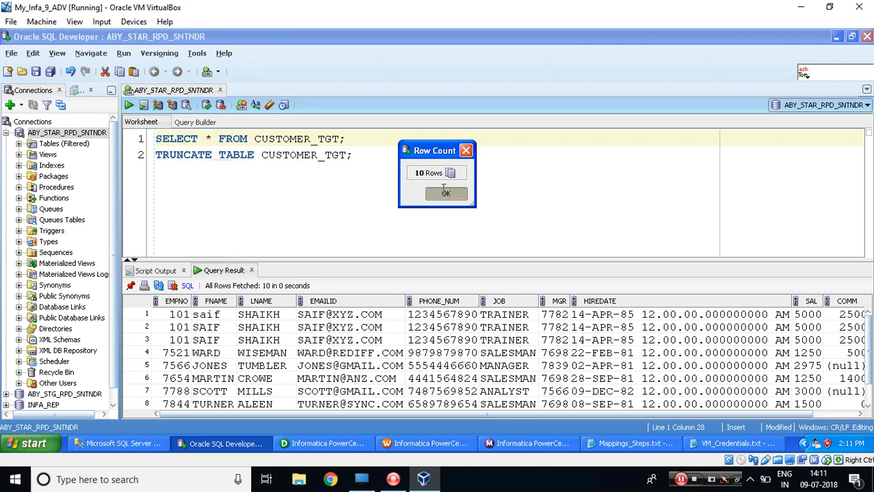
click(445, 194)
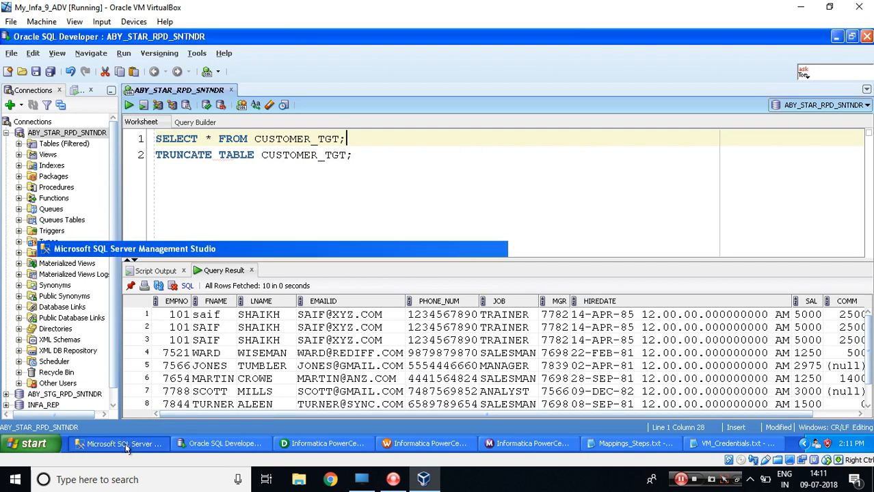
click(120, 443)
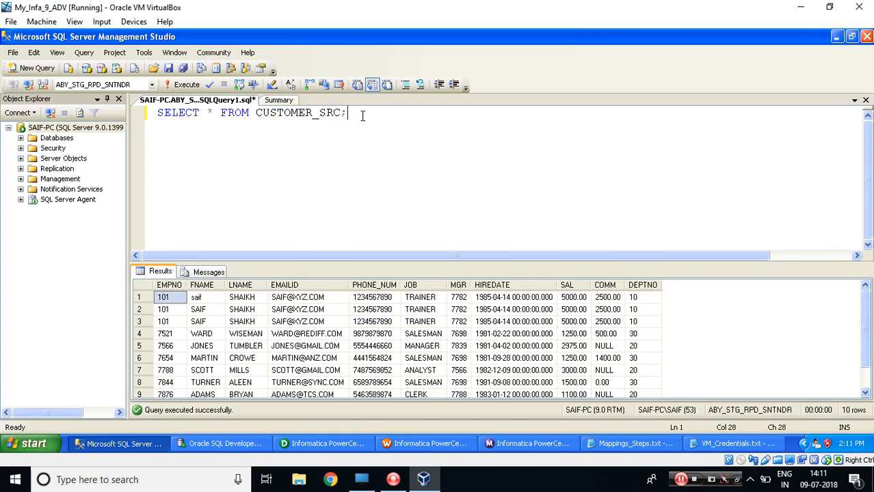
click(220, 443)
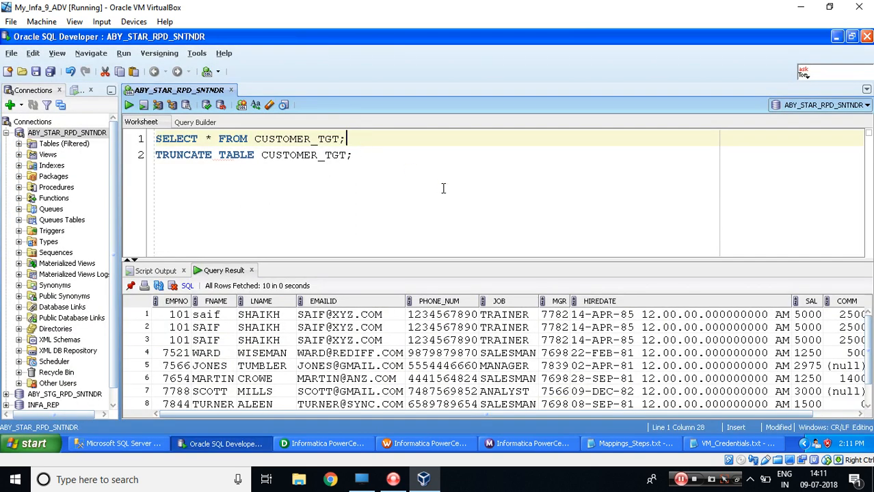
mouse_move(576, 366)
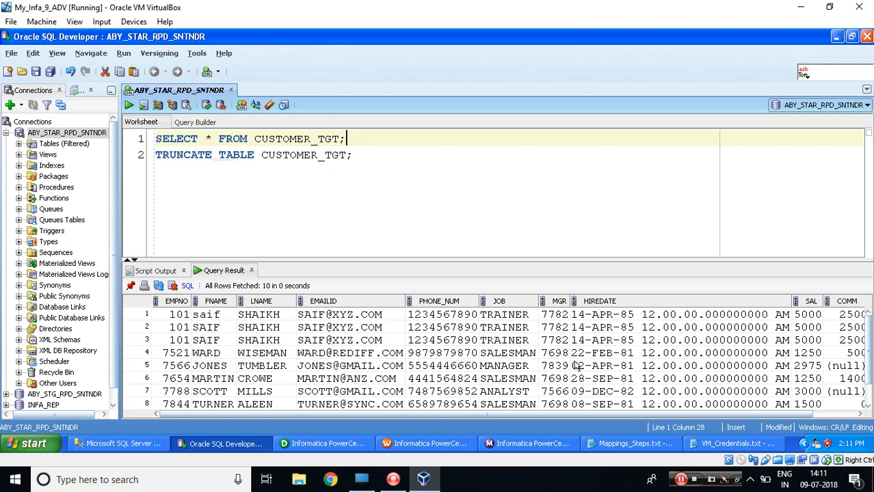
click(629, 444)
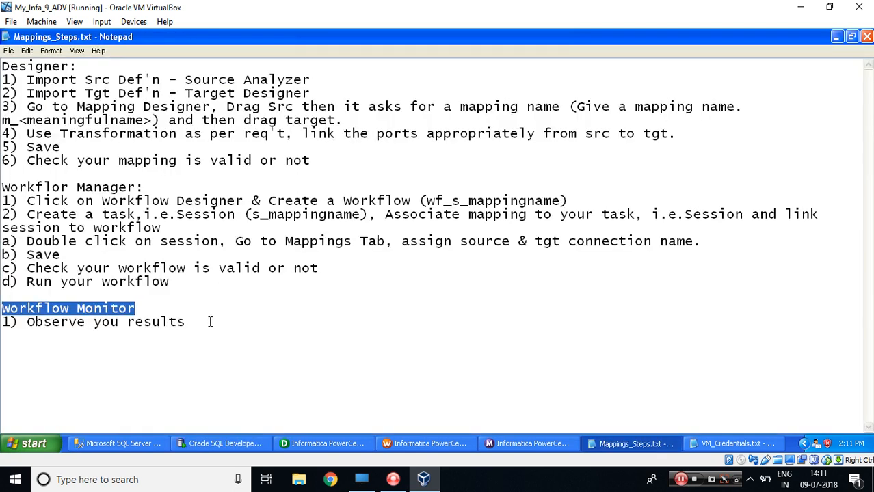
click(732, 444)
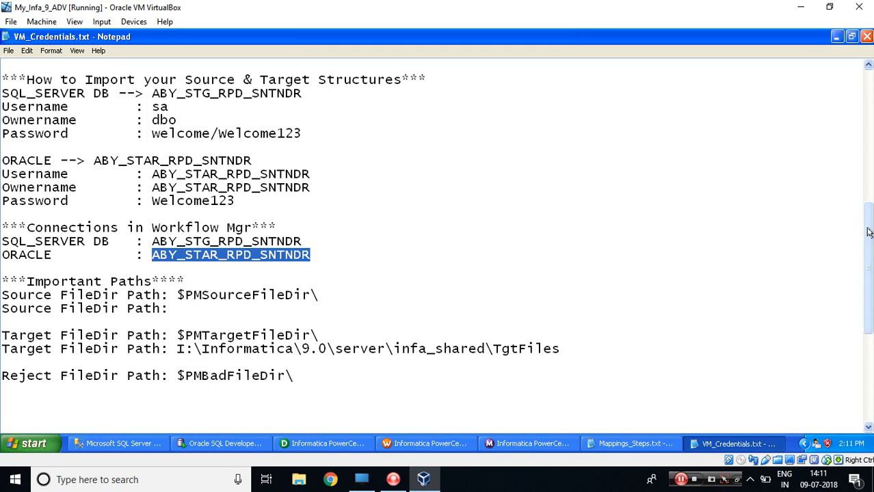
click(629, 444)
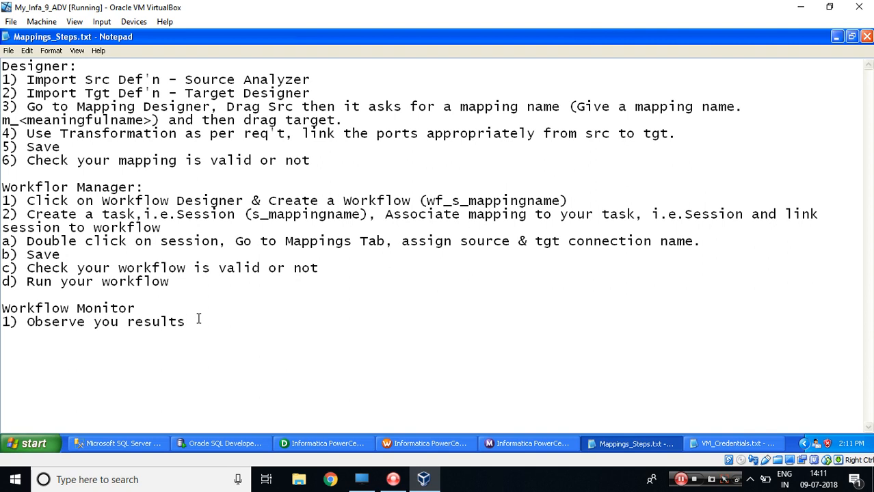
mouse_move(678, 397)
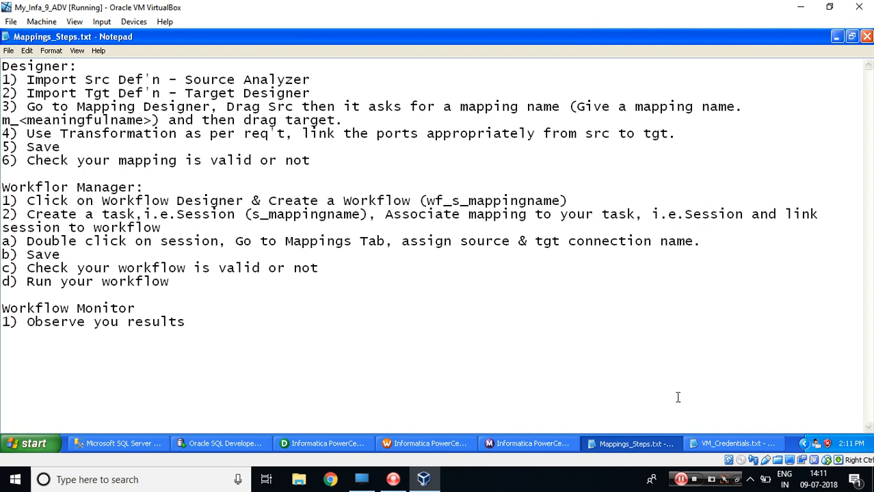